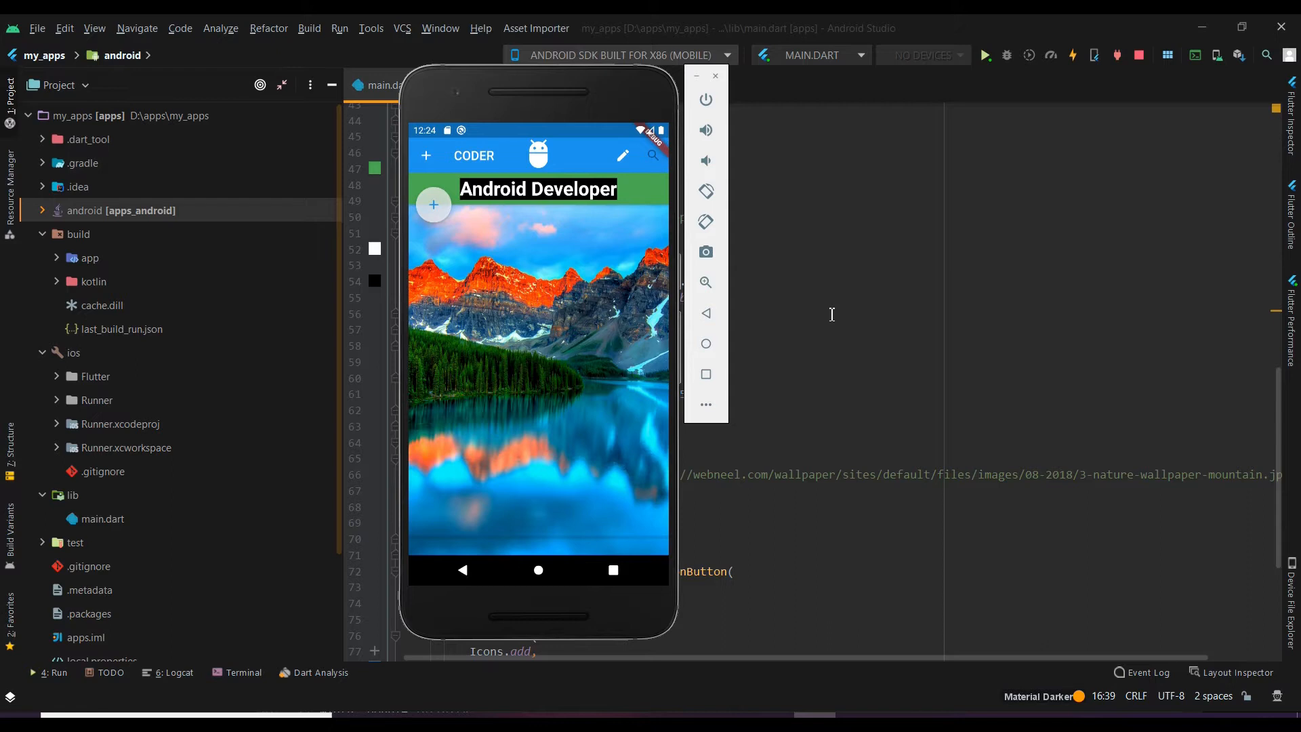
{"action": "mouse_move", "coordinate": [400, 277]}
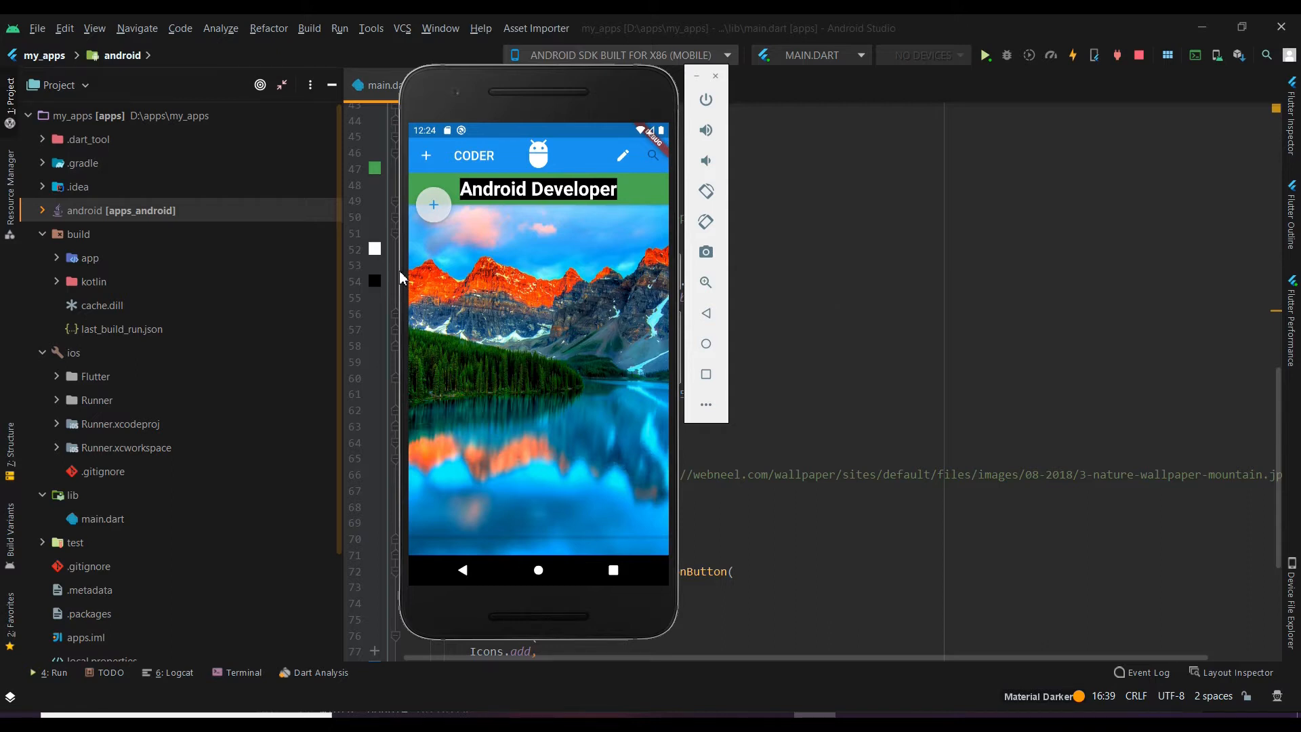
{"action": "mouse_move", "coordinate": [415, 219]}
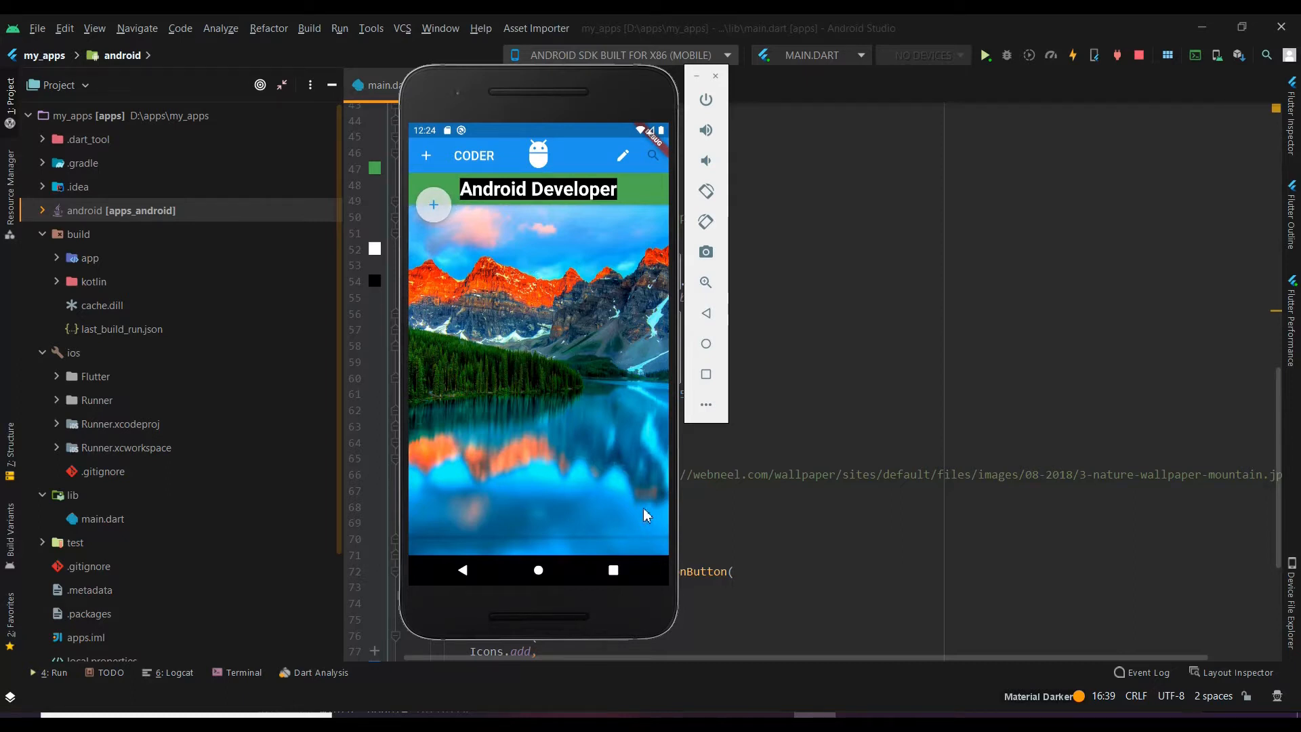
{"action": "mouse_move", "coordinate": [564, 547]}
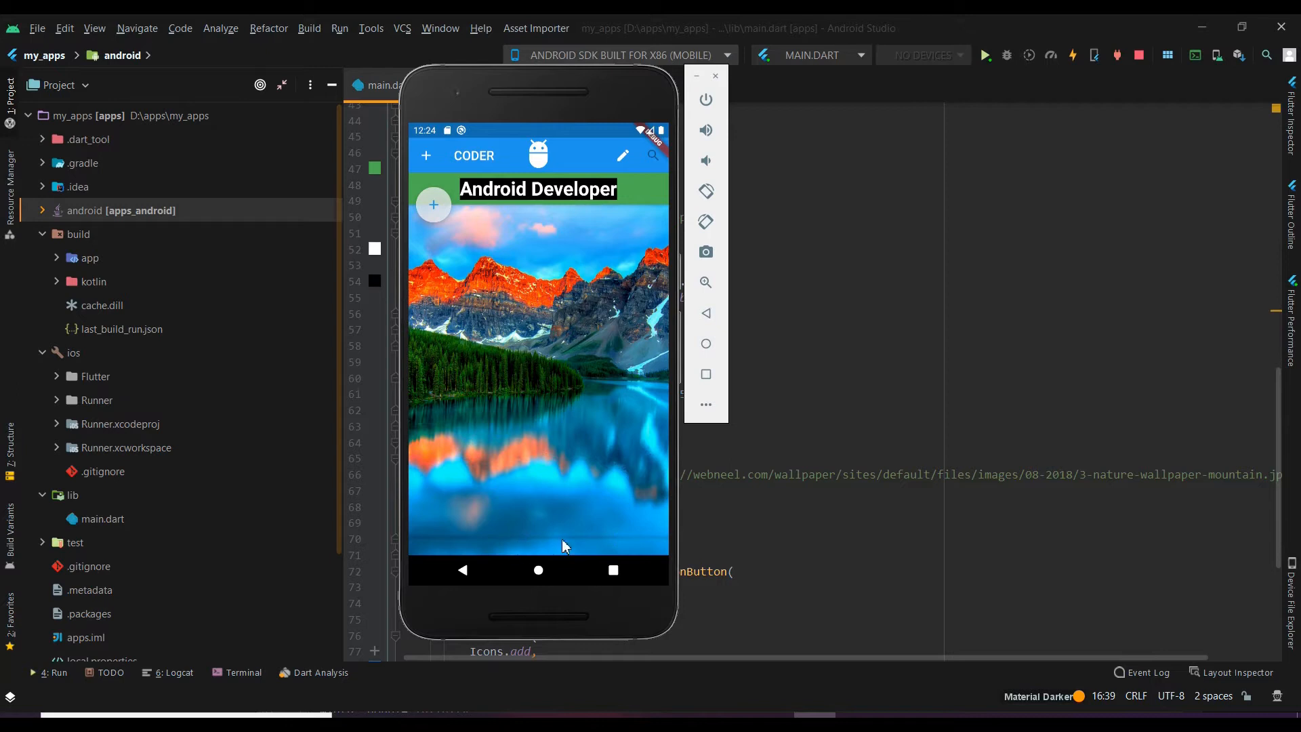
{"action": "mouse_move", "coordinate": [677, 432]}
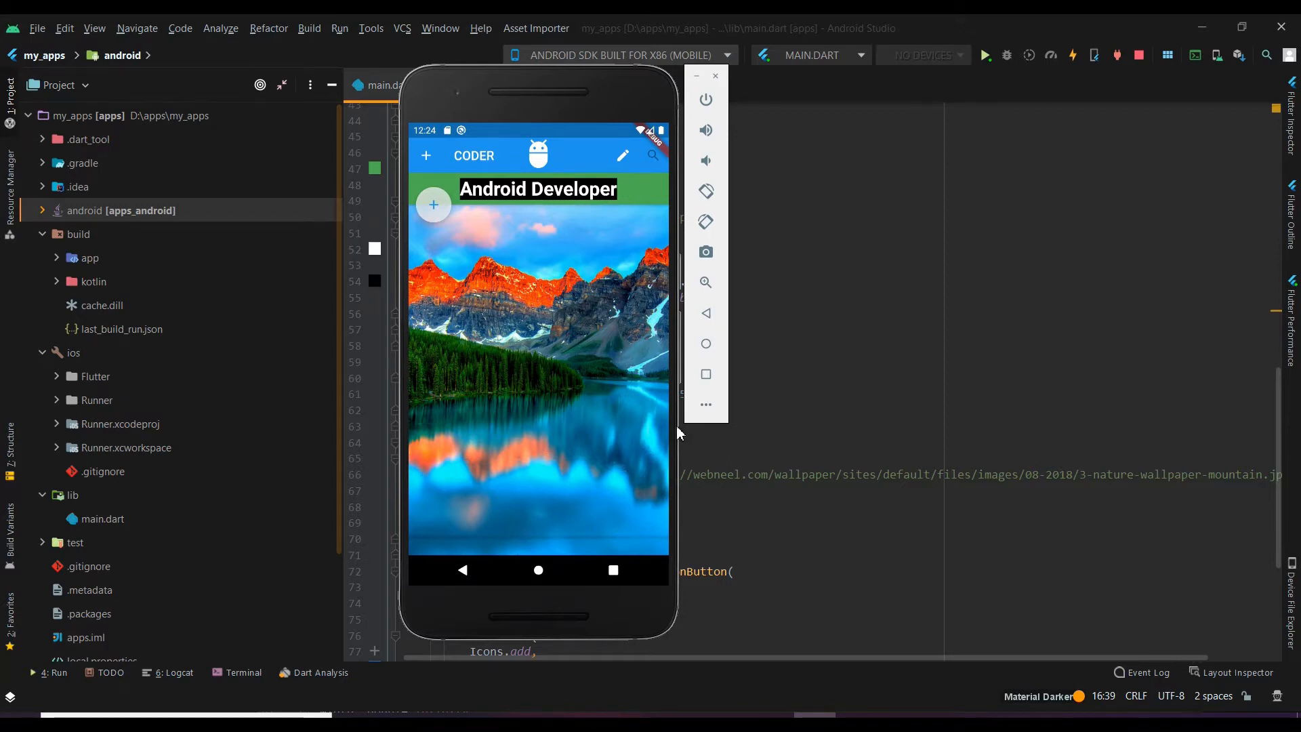
{"action": "mouse_move", "coordinate": [656, 169]}
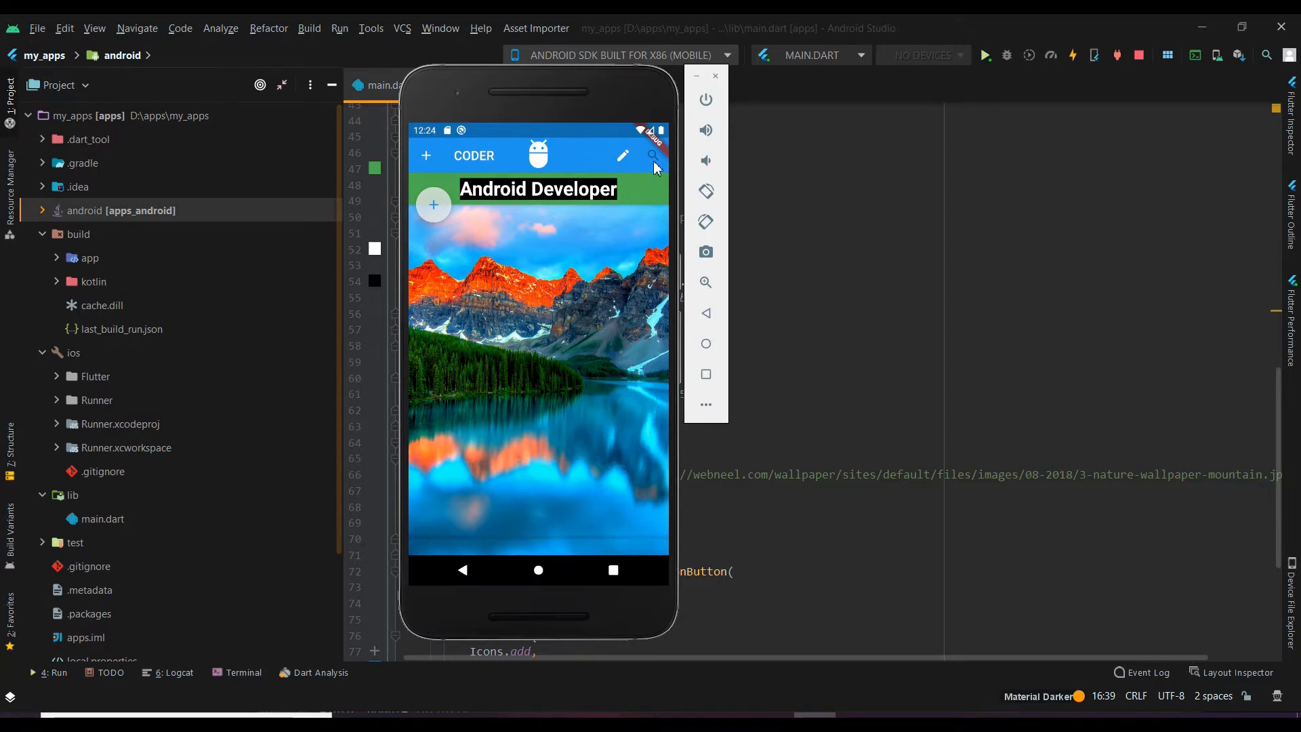
{"action": "mouse_move", "coordinate": [586, 199]}
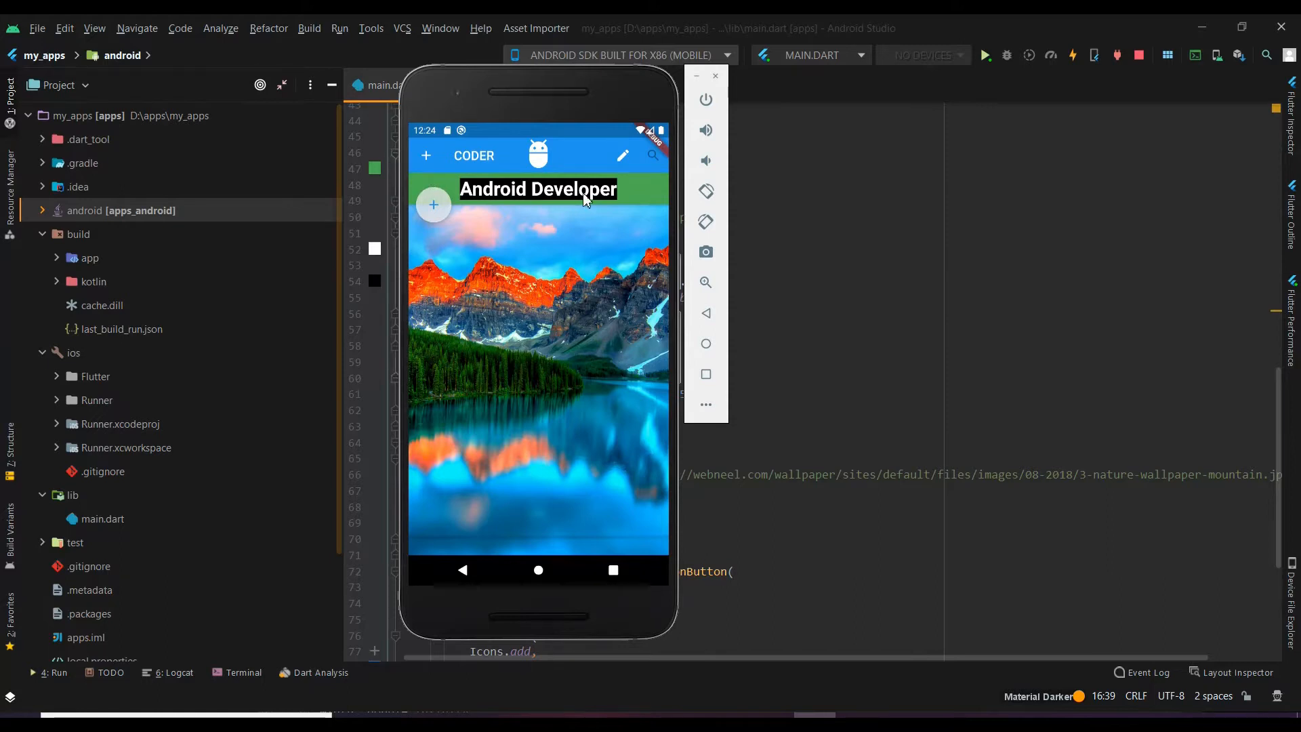
{"action": "mouse_move", "coordinate": [543, 305]}
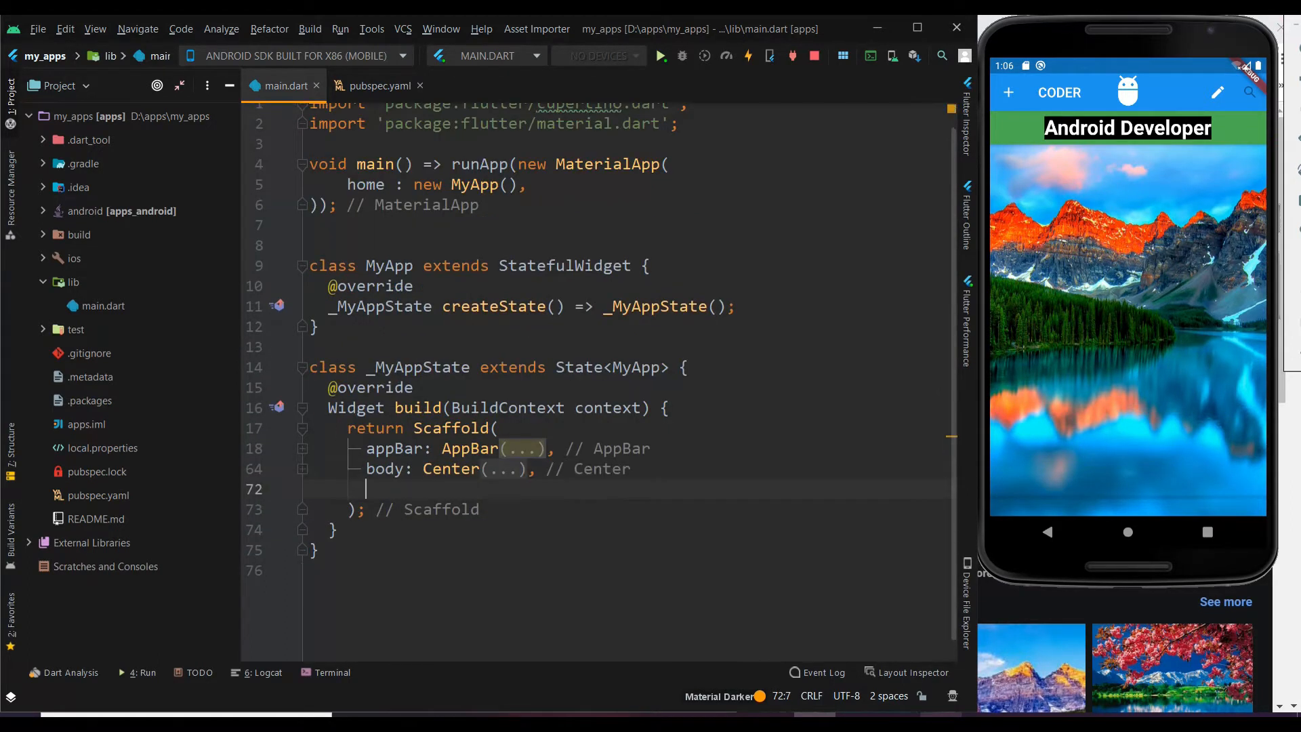
{"action": "mouse_move", "coordinate": [1218, 515]}
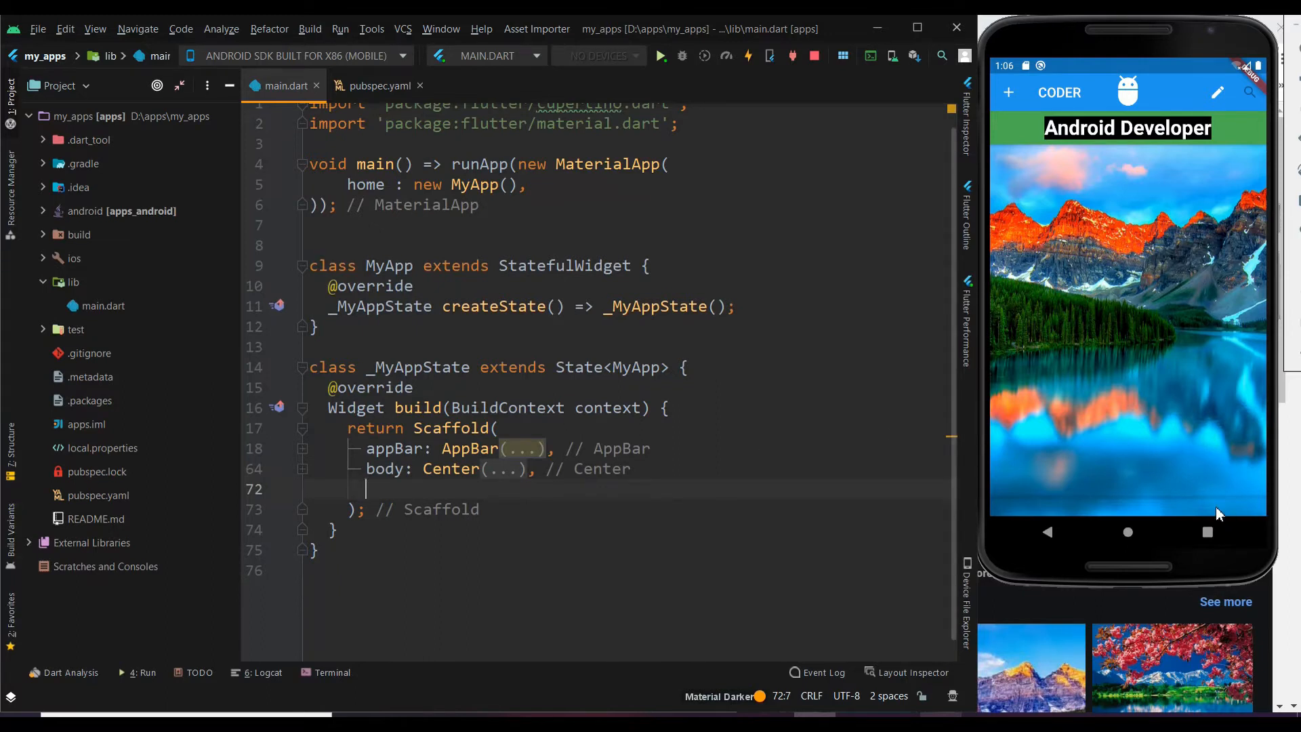
{"action": "mouse_move", "coordinate": [1251, 490]}
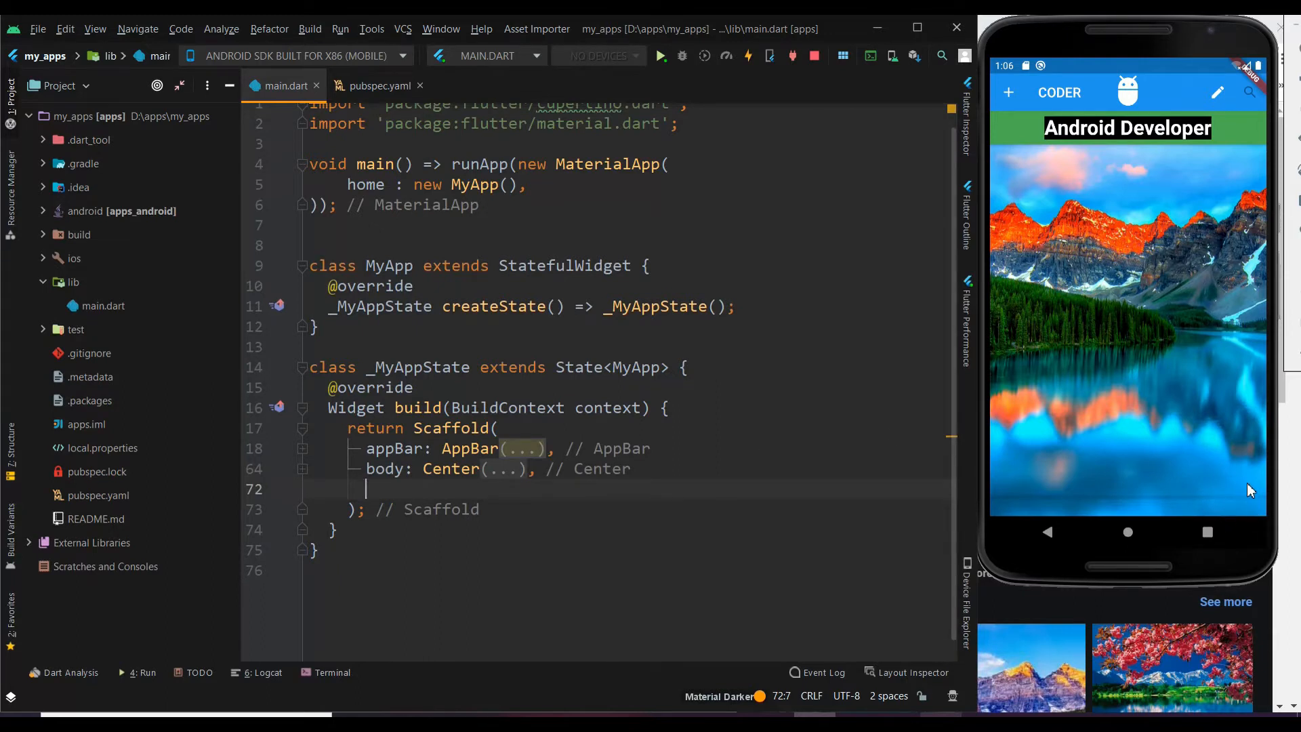
Step: Add floatingActionButton: FloatingActionButton() to the Scaffold and place the caret inside its parentheses
{"action": "type", "text": "f"}
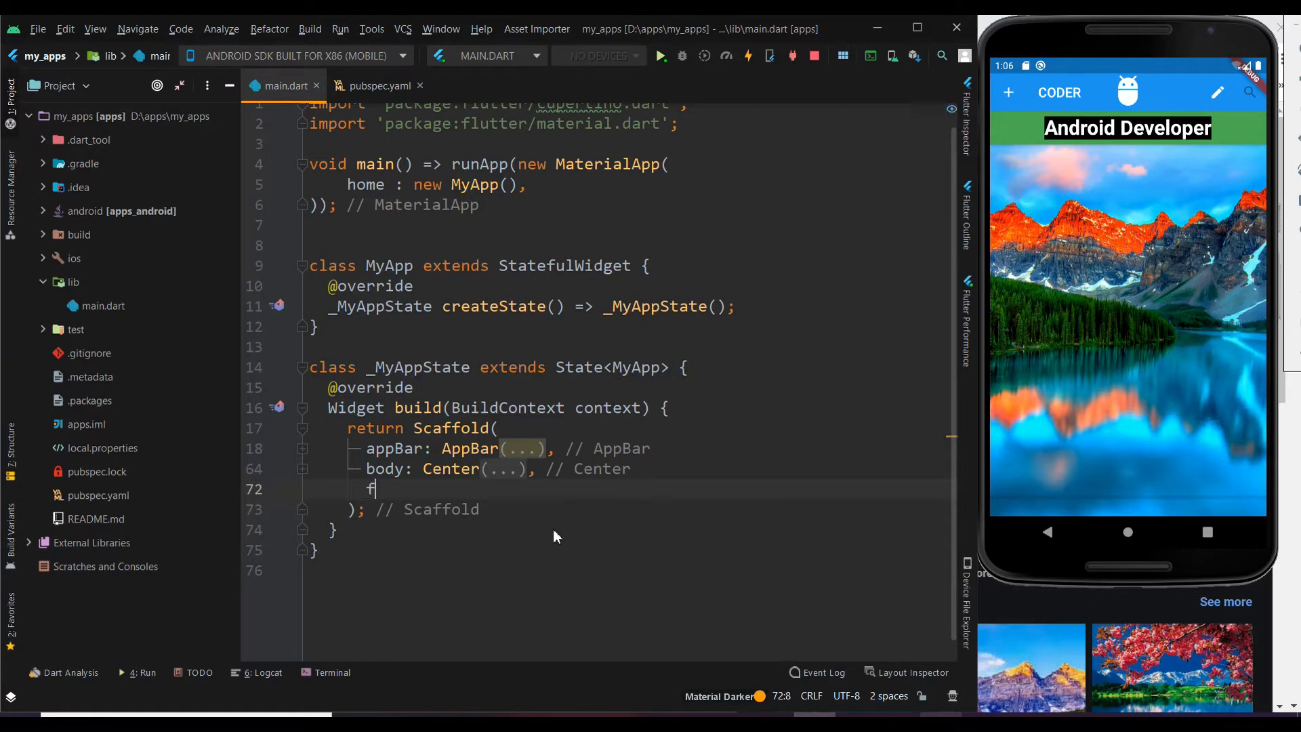
{"action": "type", "text": "loatingActionButton: FloatingActionButton,"}
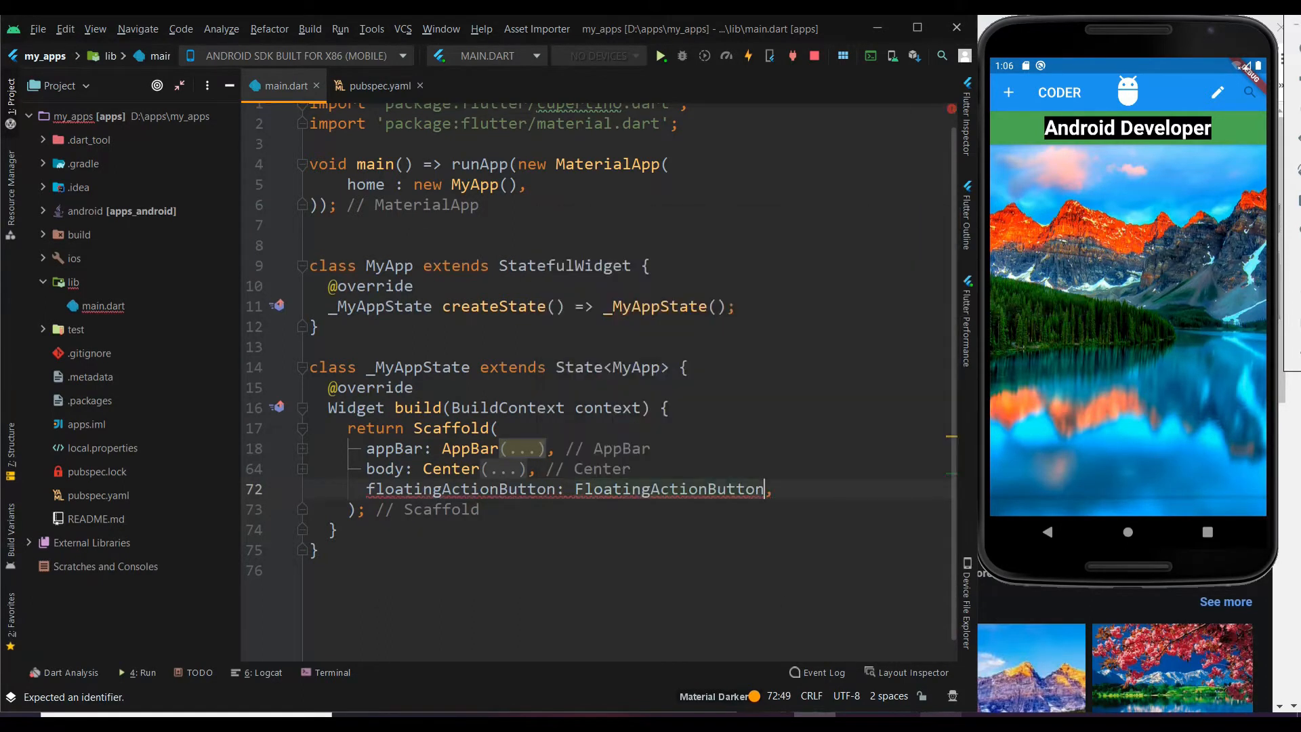
{"action": "type", "text": "("}
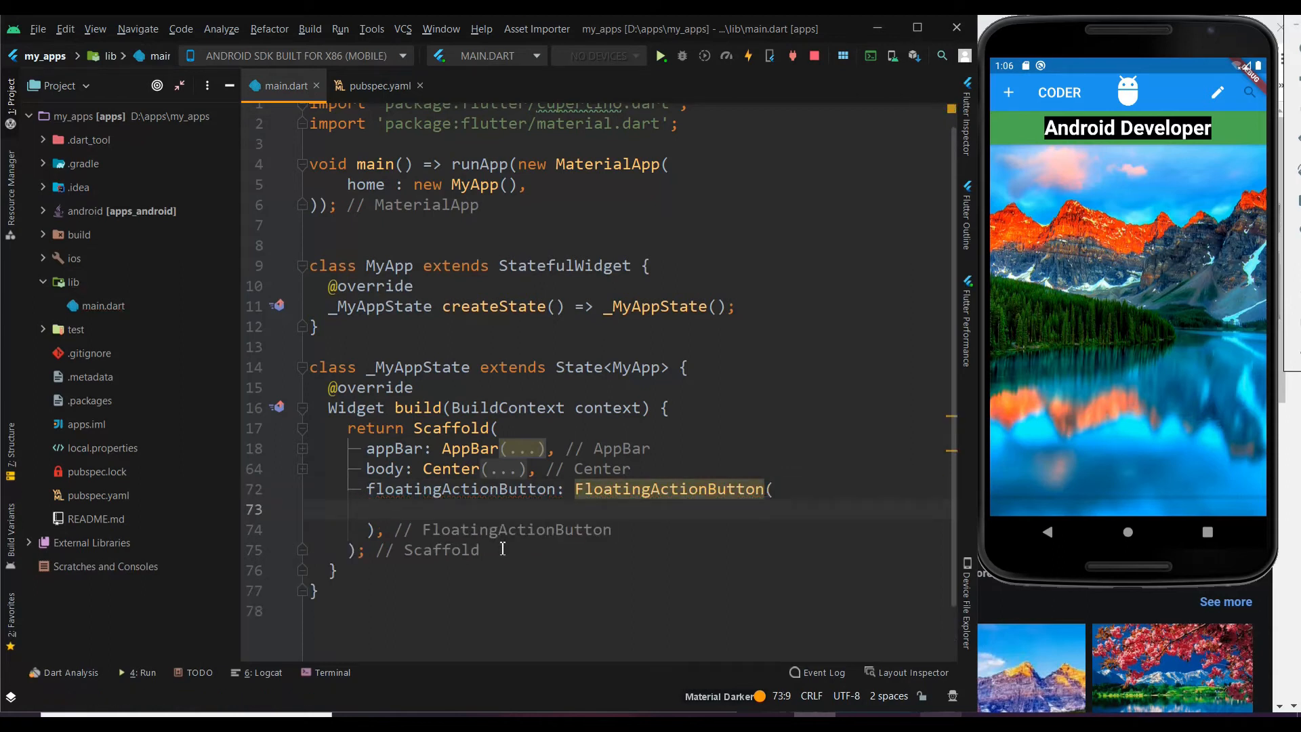
{"action": "left_click", "coordinate": [747, 56]}
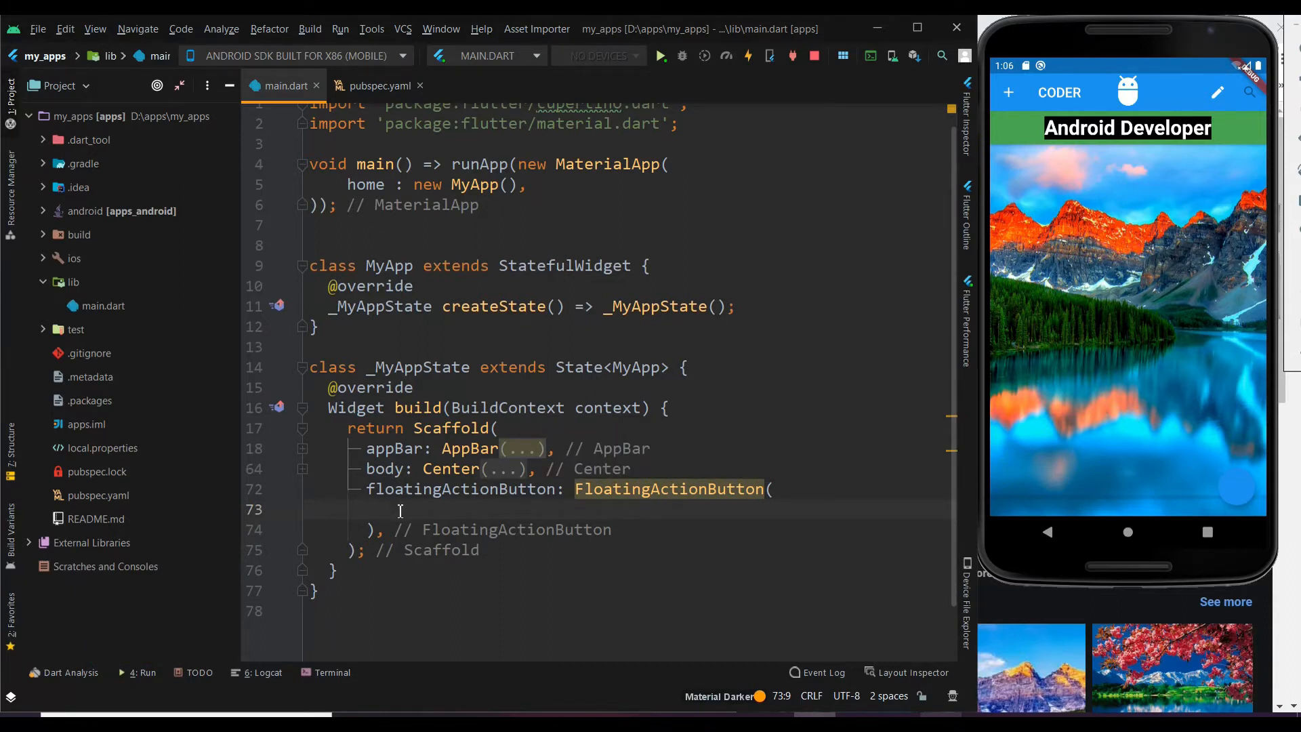
Step: Give the button onPressed: (){ print("clicked once"); } as its press handler
{"action": "type", "text": "onPressed: (),"}
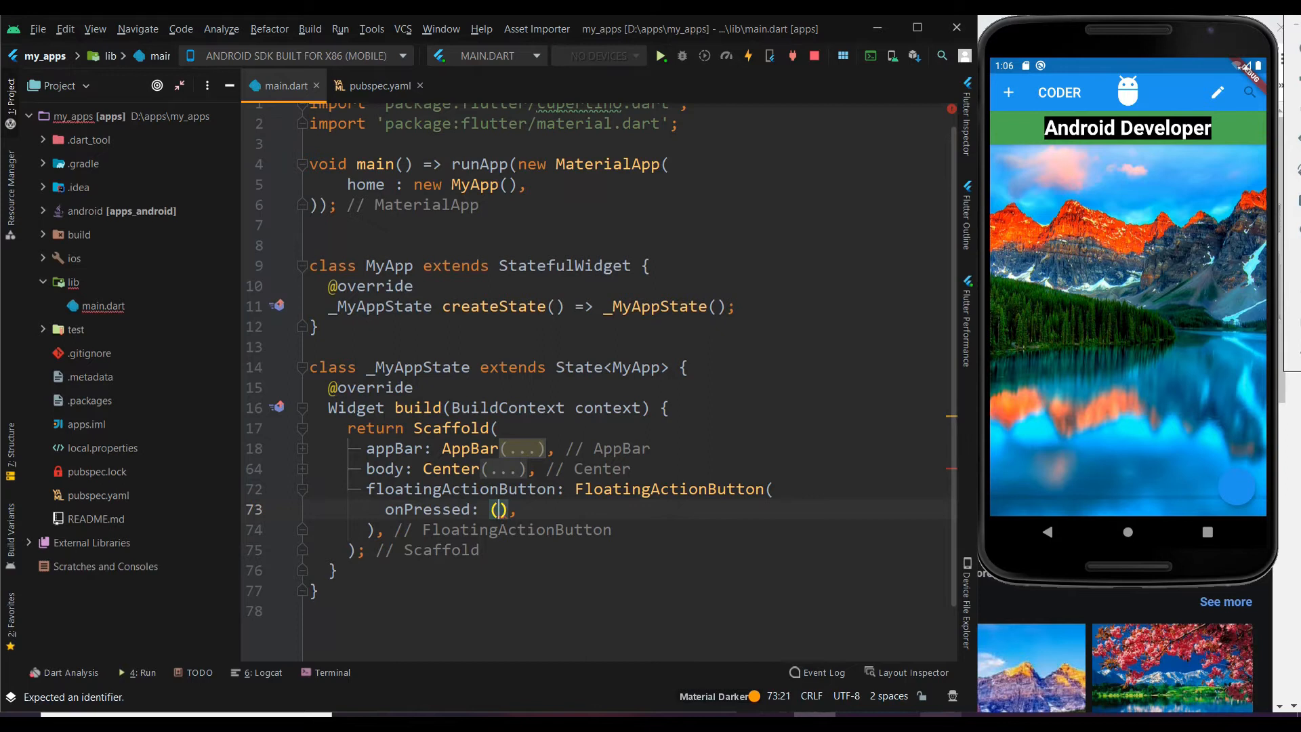
{"action": "type", "text": "{}"}
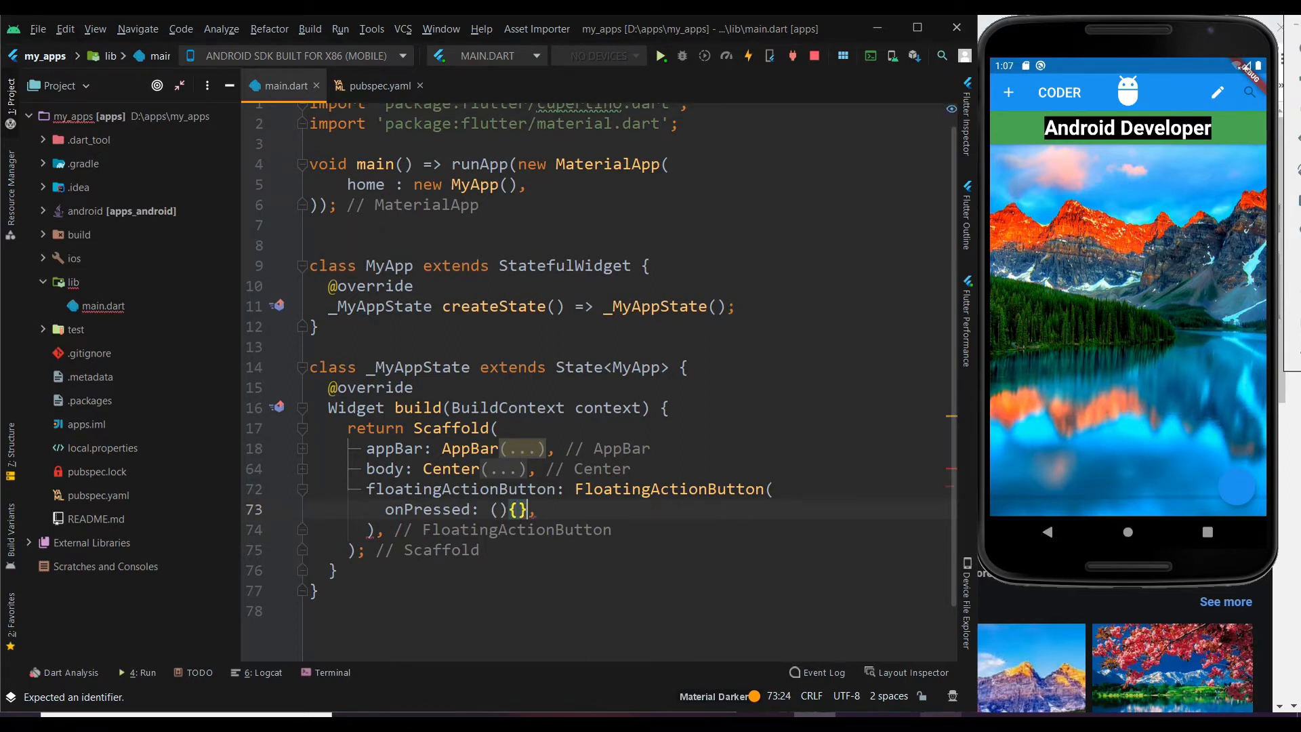
{"action": "type", "text": "print("}
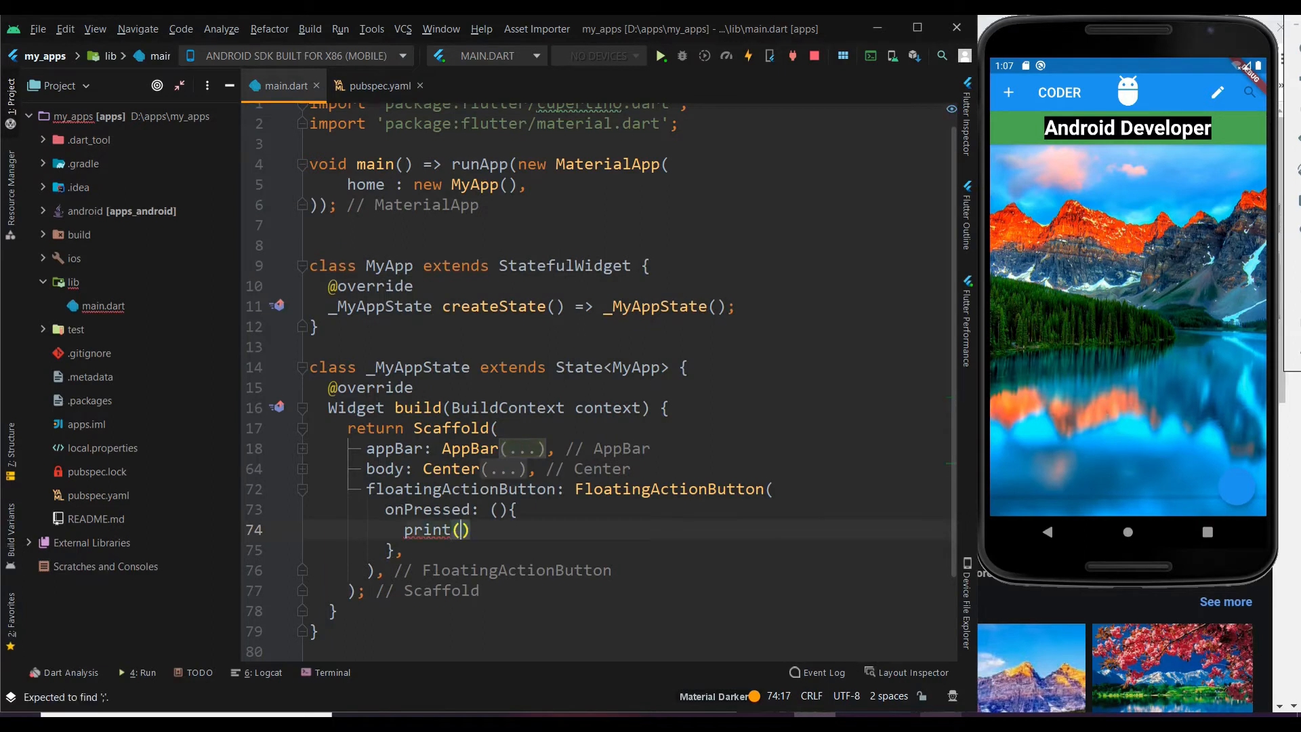
{"action": "type", "text": "\"click\""}
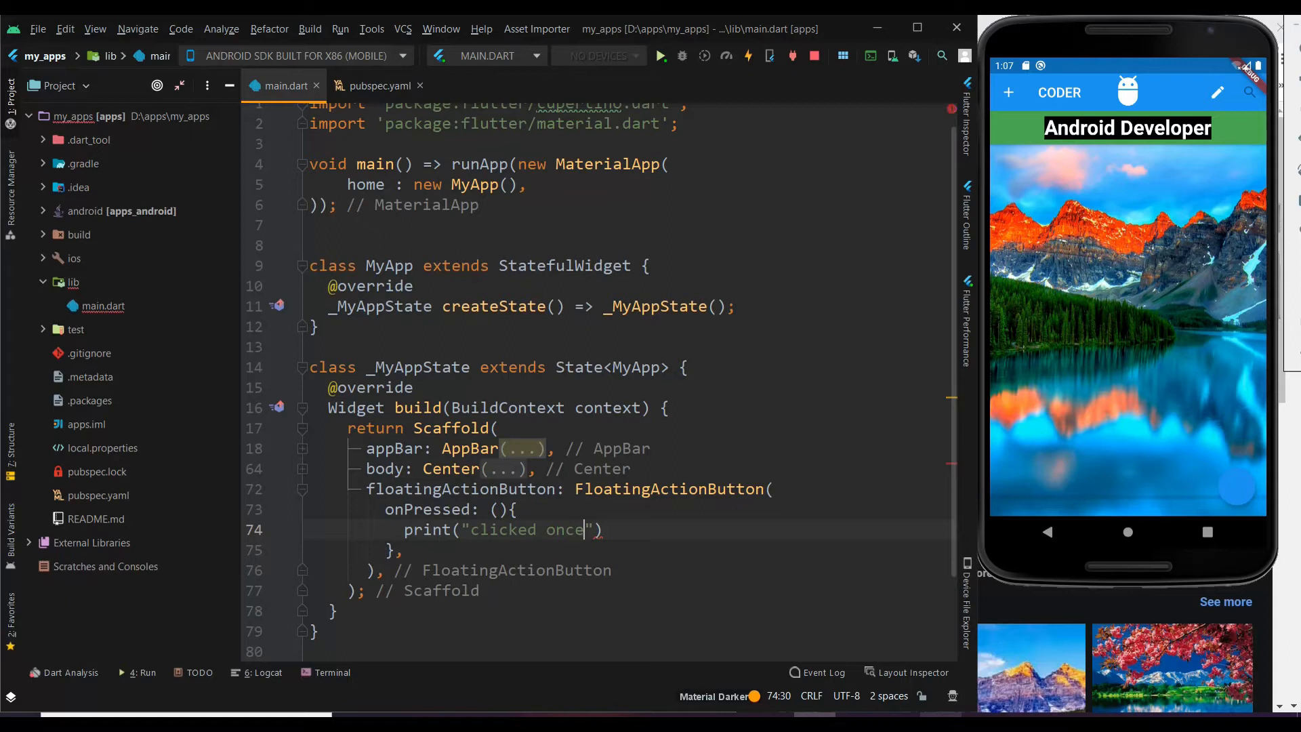
{"action": "type", "text": ";"}
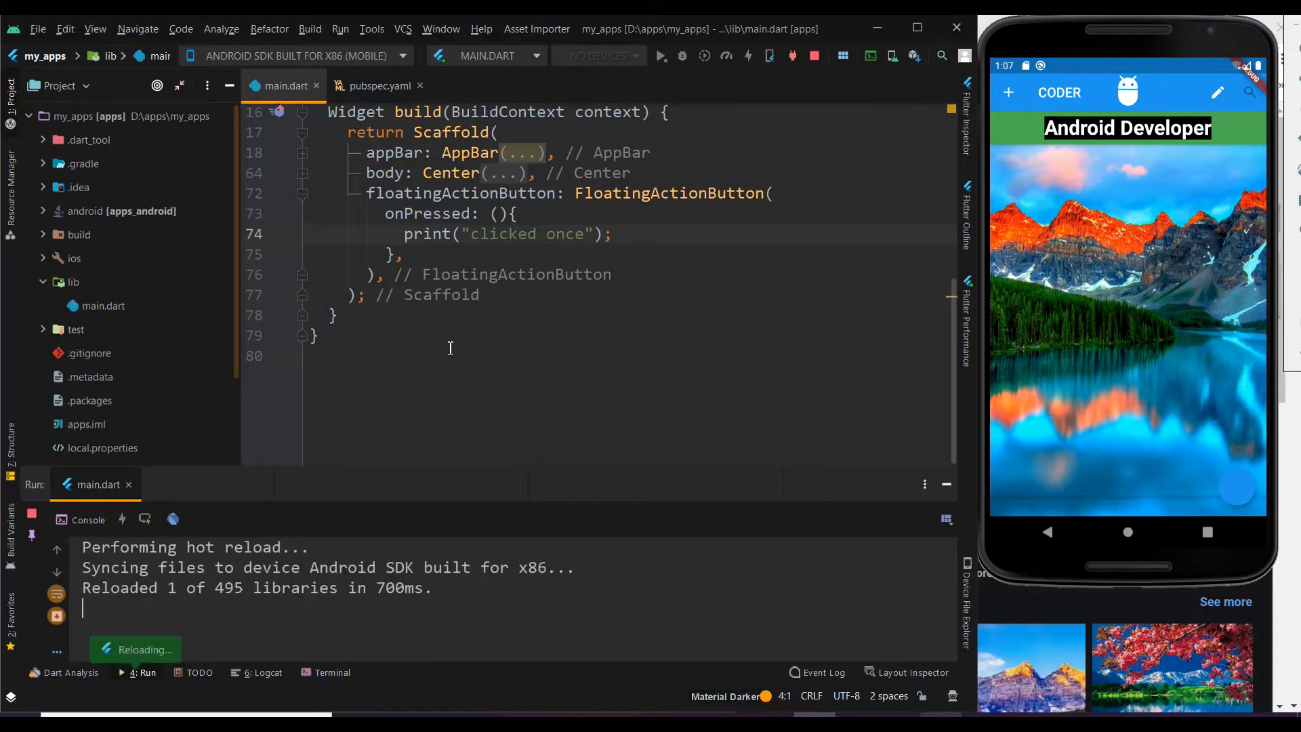
Step: Tap the floating button in the emulator and confirm 'clicked once' appears in the console
{"action": "left_click", "coordinate": [1238, 488]}
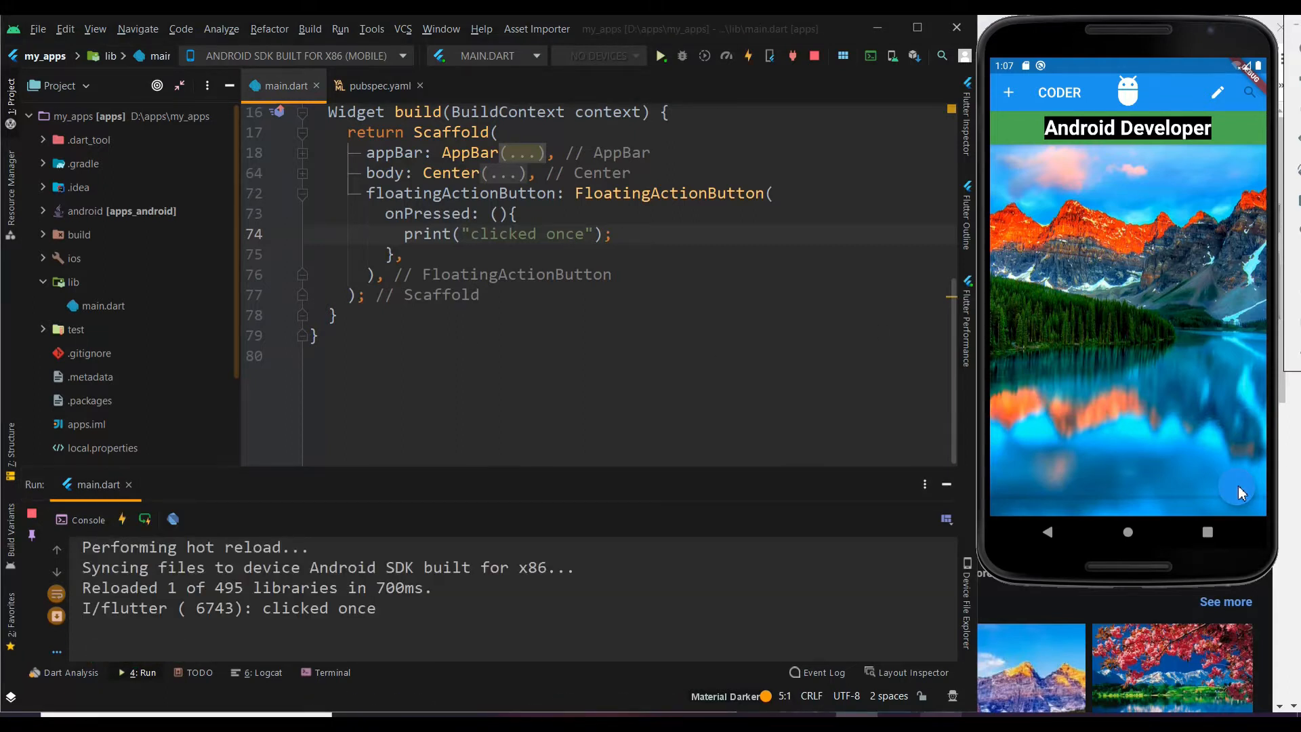
{"action": "double_click", "coordinate": [298, 608]}
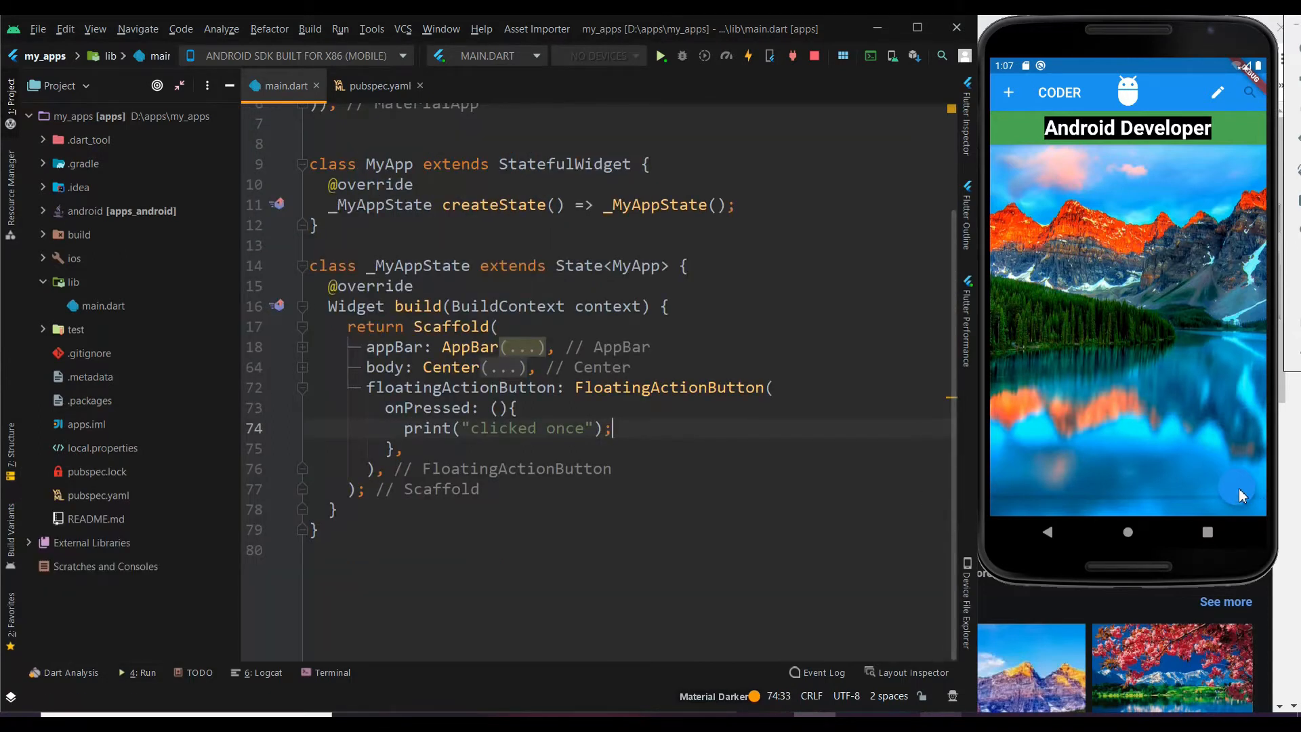
Step: Add child: Icon(Icons.add) to the button so it shows a plus sign
{"action": "type", "text": "ch"}
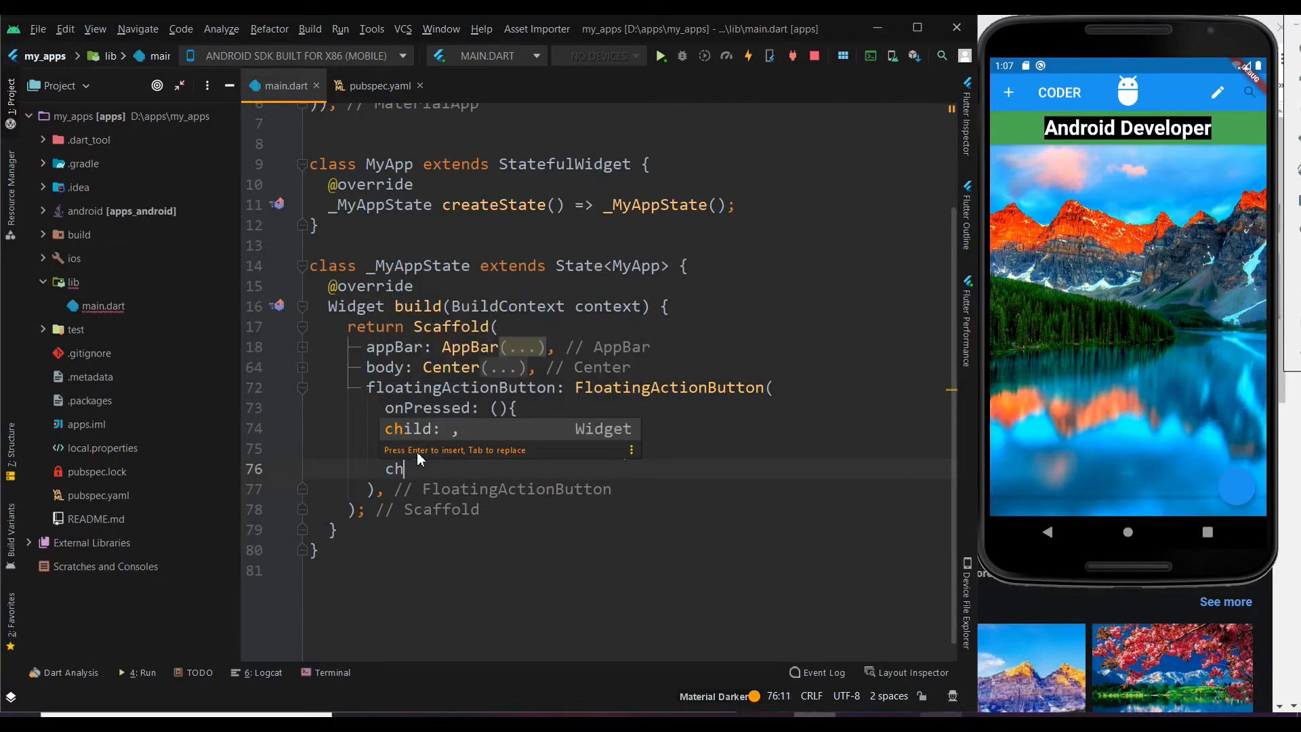
{"action": "type", "text": "print(\"clicked once\");"}
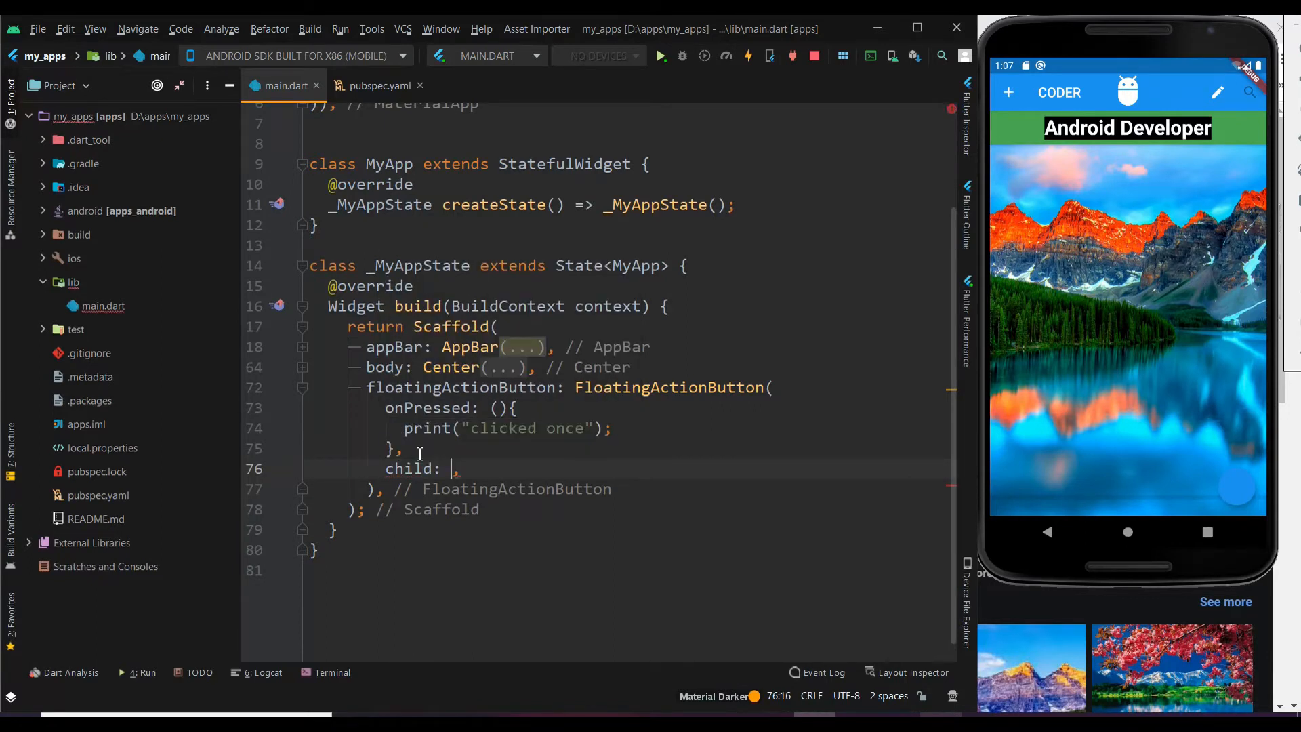
{"action": "type", "text": "Icon"}
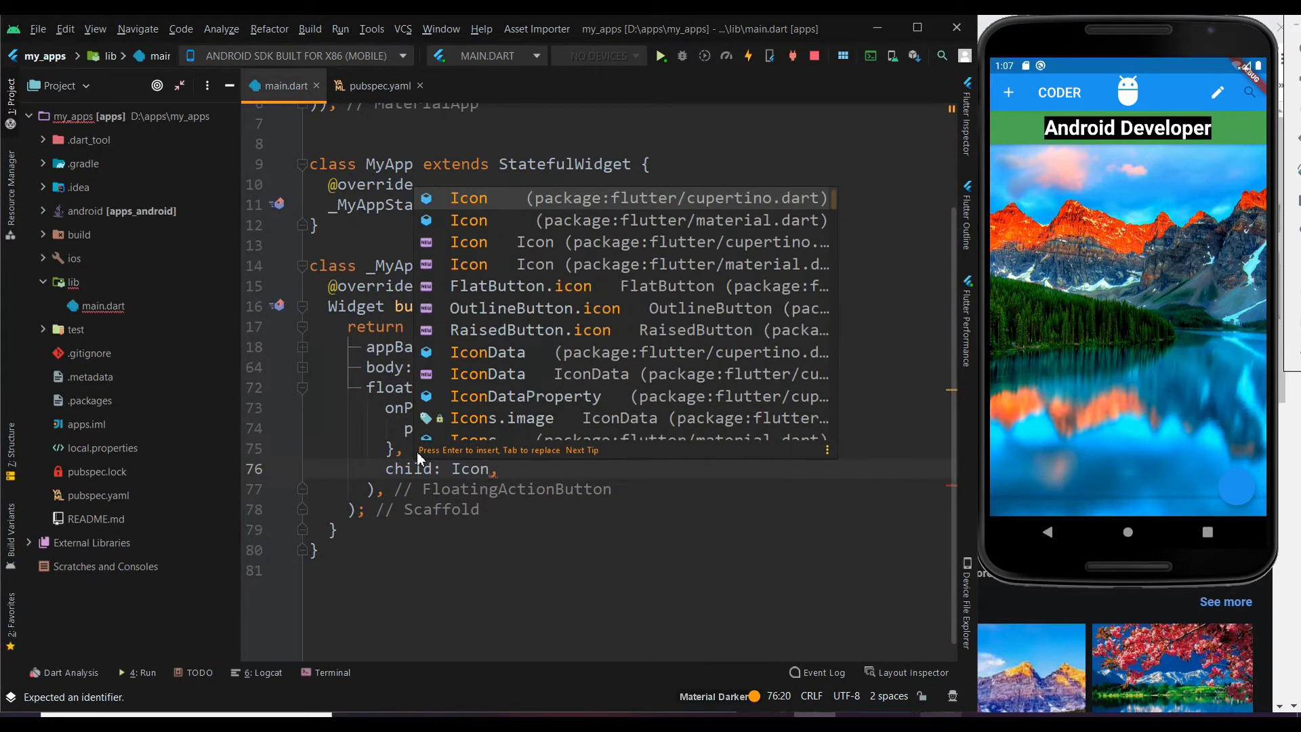
{"action": "type", "text": "icn"}
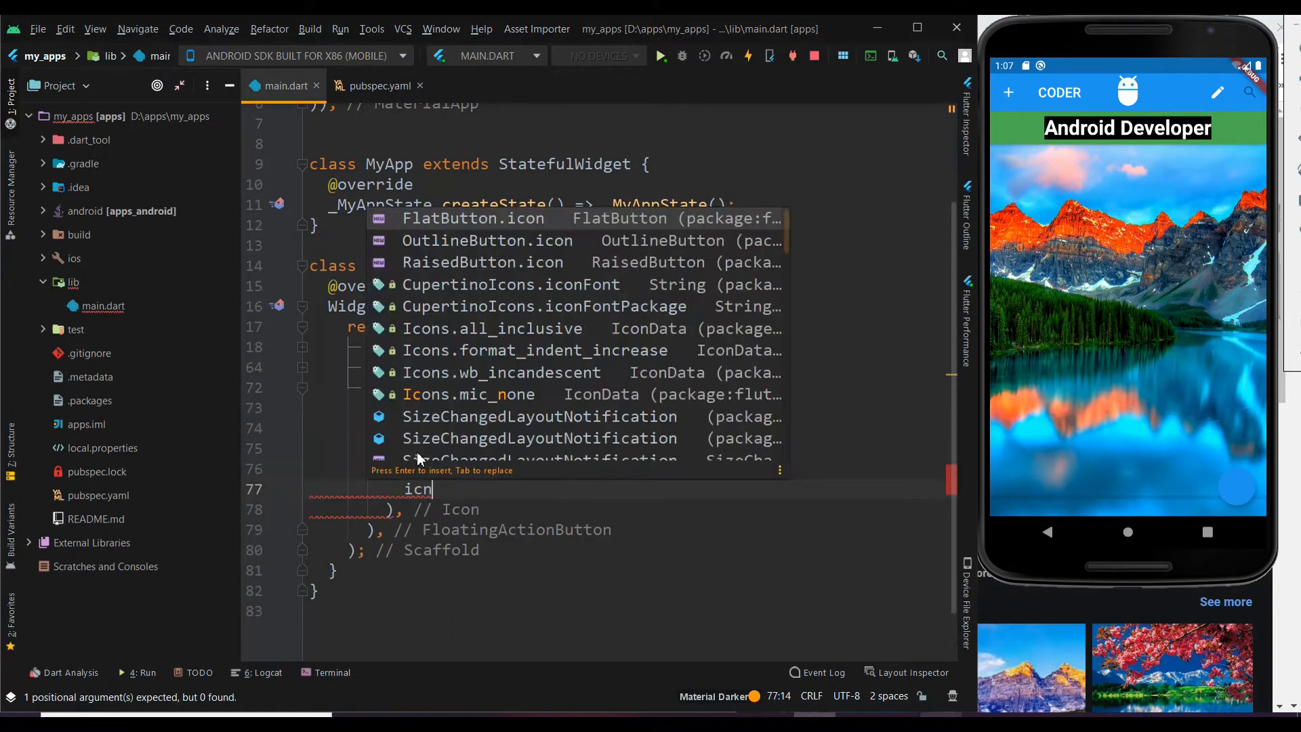
{"action": "key", "text": "Escape"}
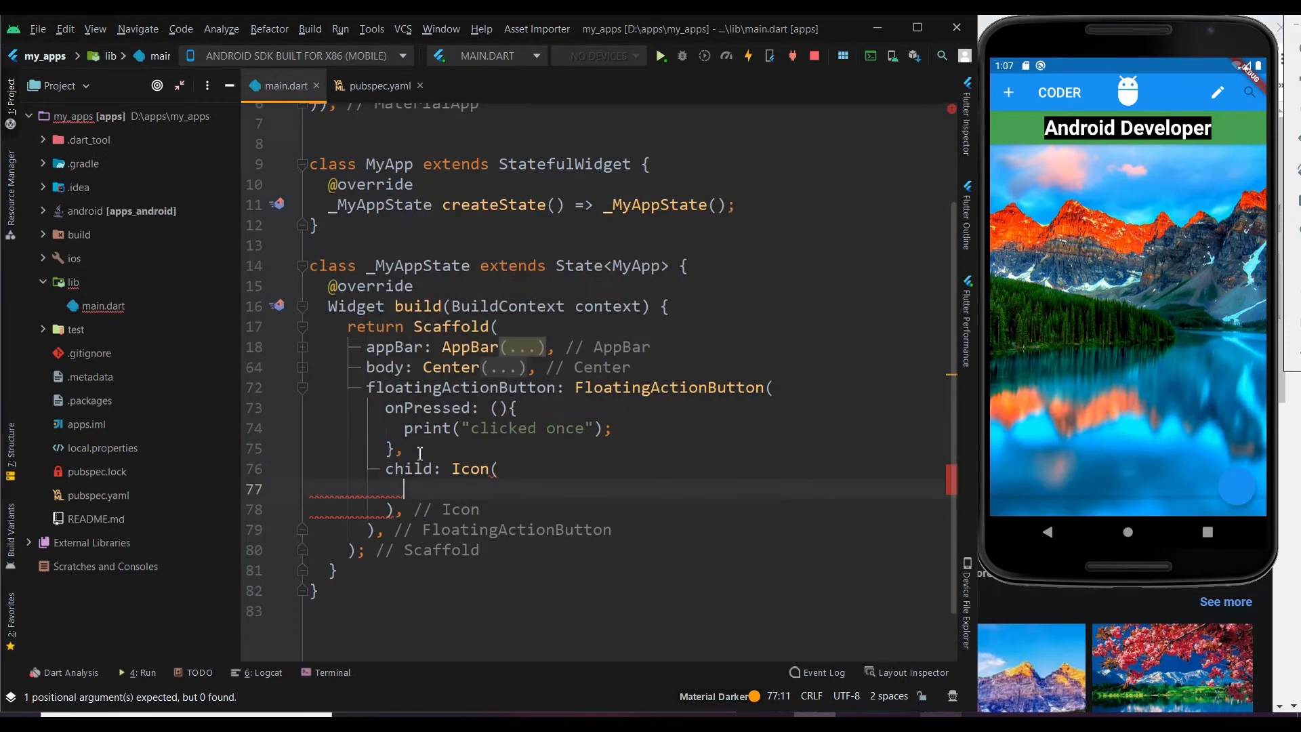
{"action": "type", "text": "Icons.add,"}
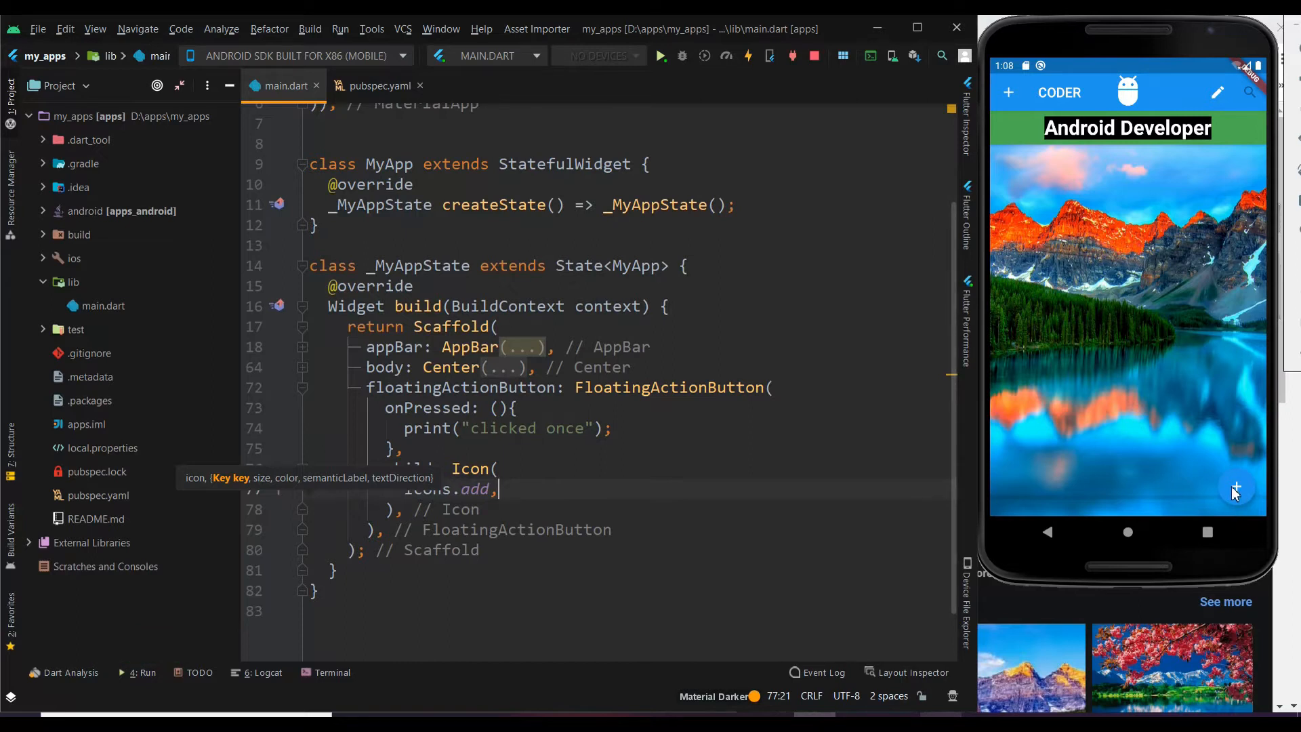
{"action": "mouse_move", "coordinate": [1284, 495]}
{"action": "type", "text": "background"}
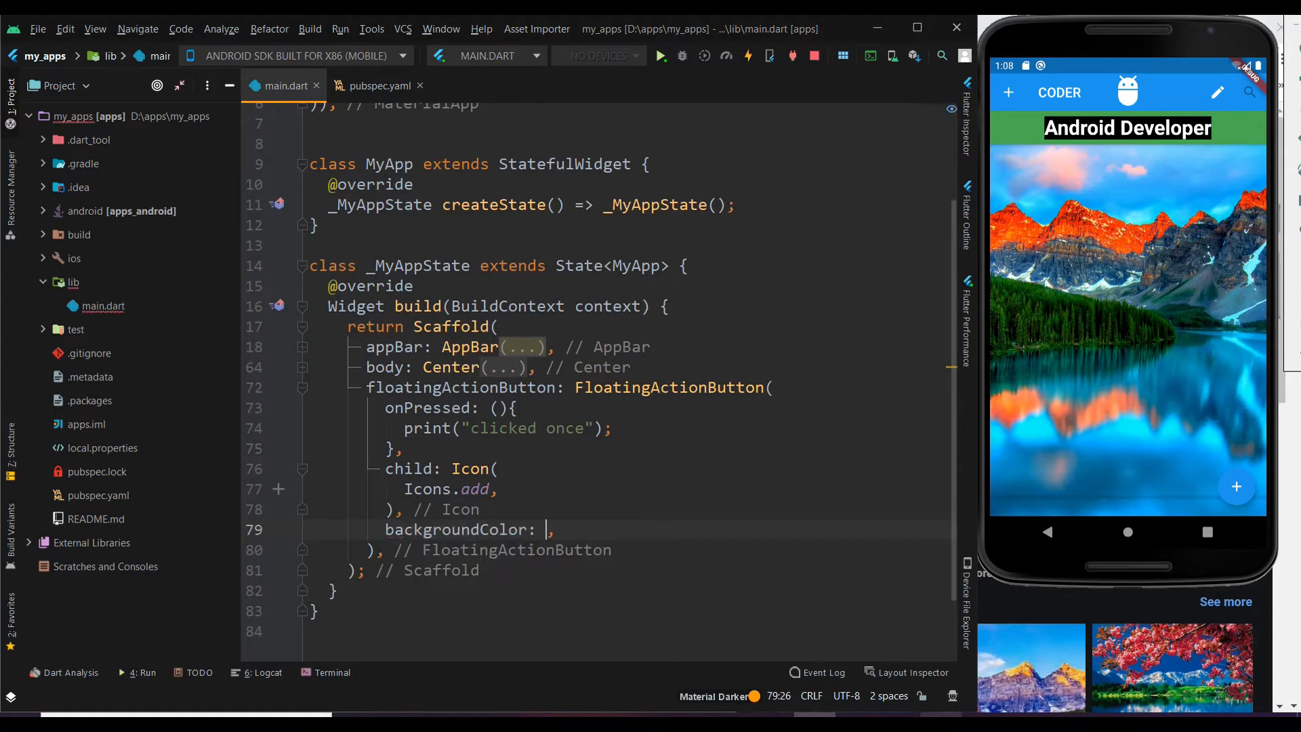
Step: Set the button's backgroundColor to Colors.white70 via autocomplete
{"action": "type", "text": "Colors."}
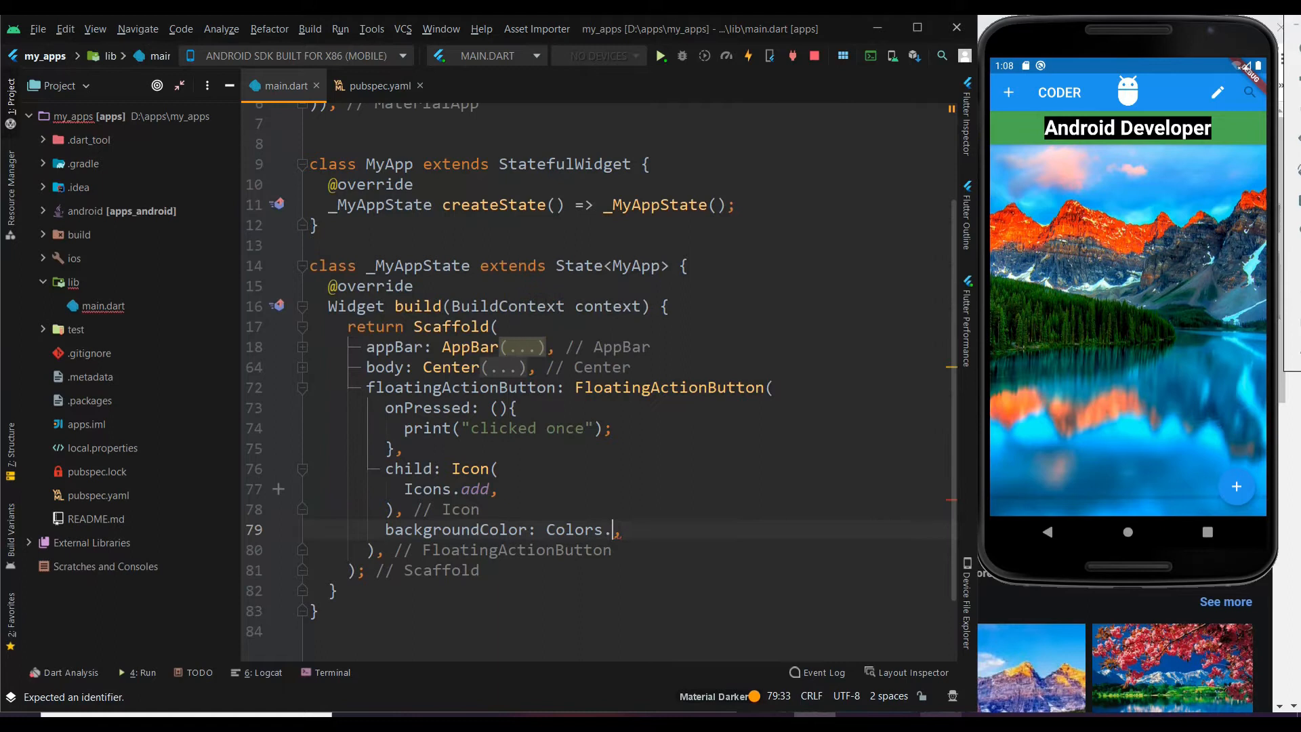
{"action": "type", "text": "white70"}
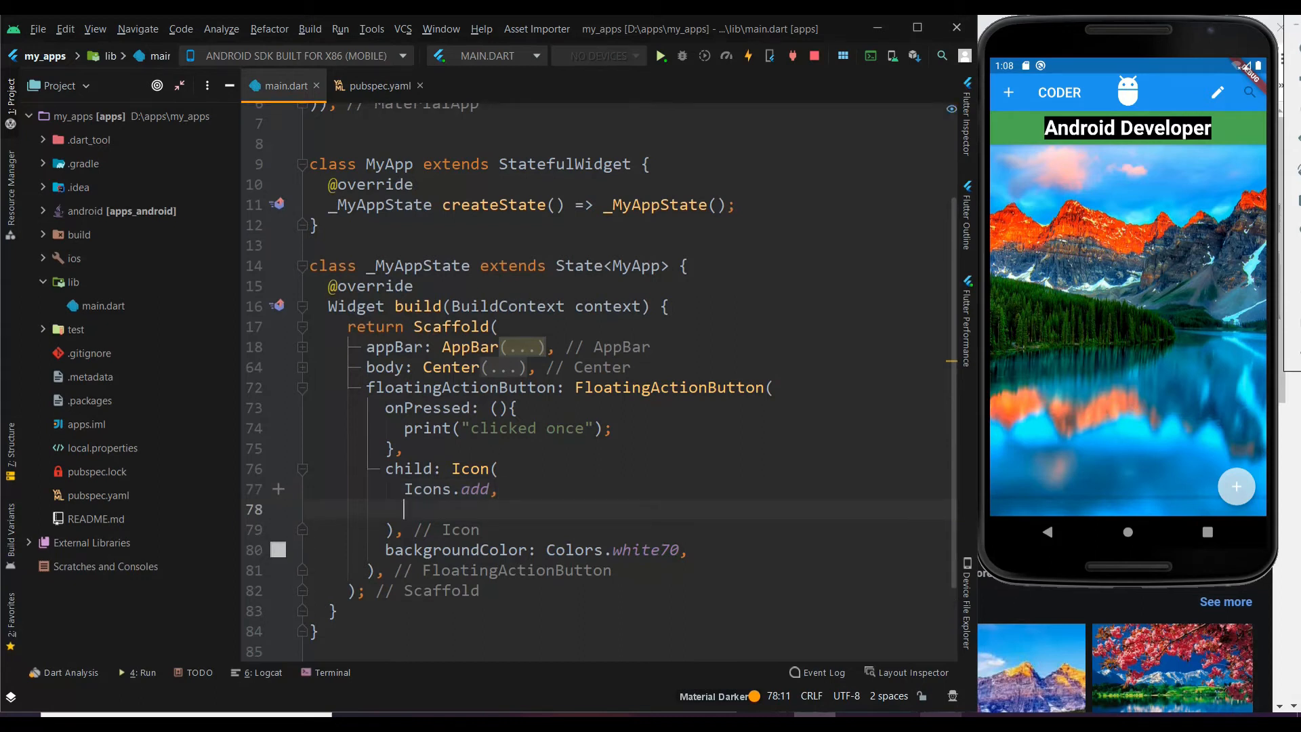
Step: Give the Icon color: Colors.blue, then move the caret after the backgroundColor line
{"action": "type", "text": "color: Col"}
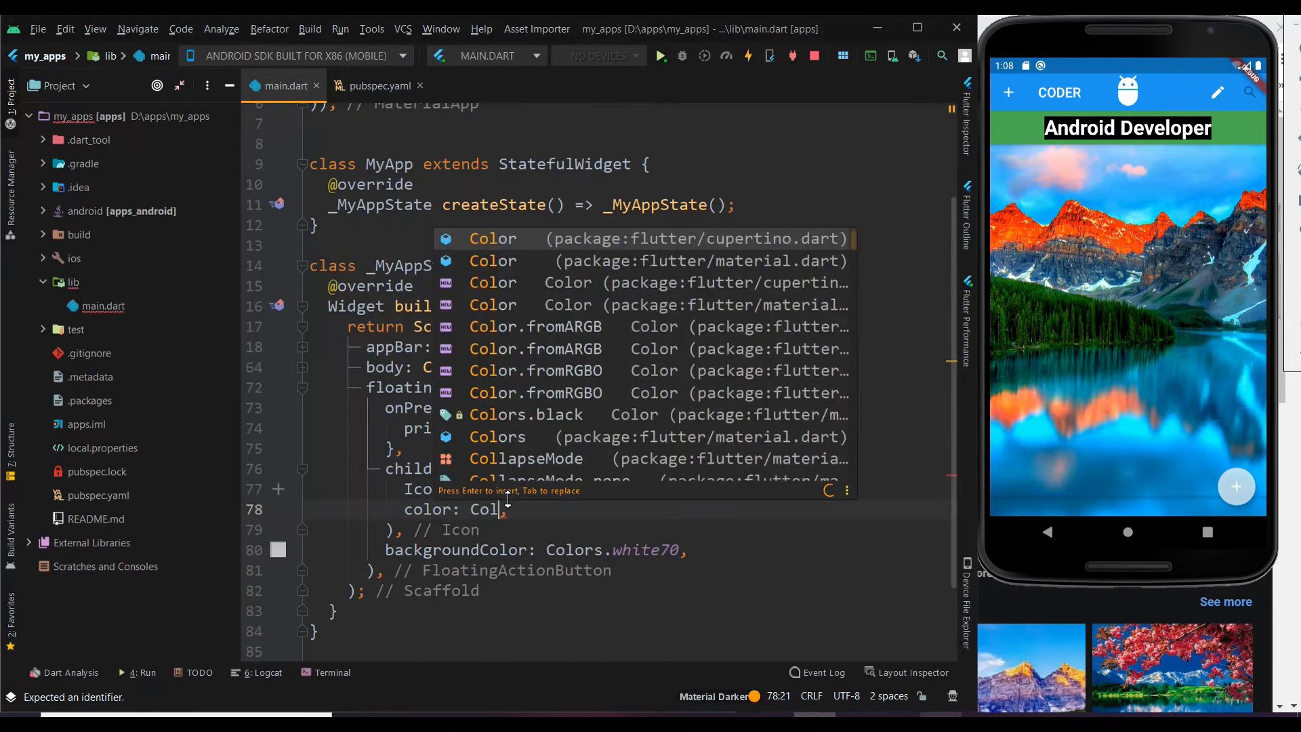
{"action": "type", "text": "ors"}
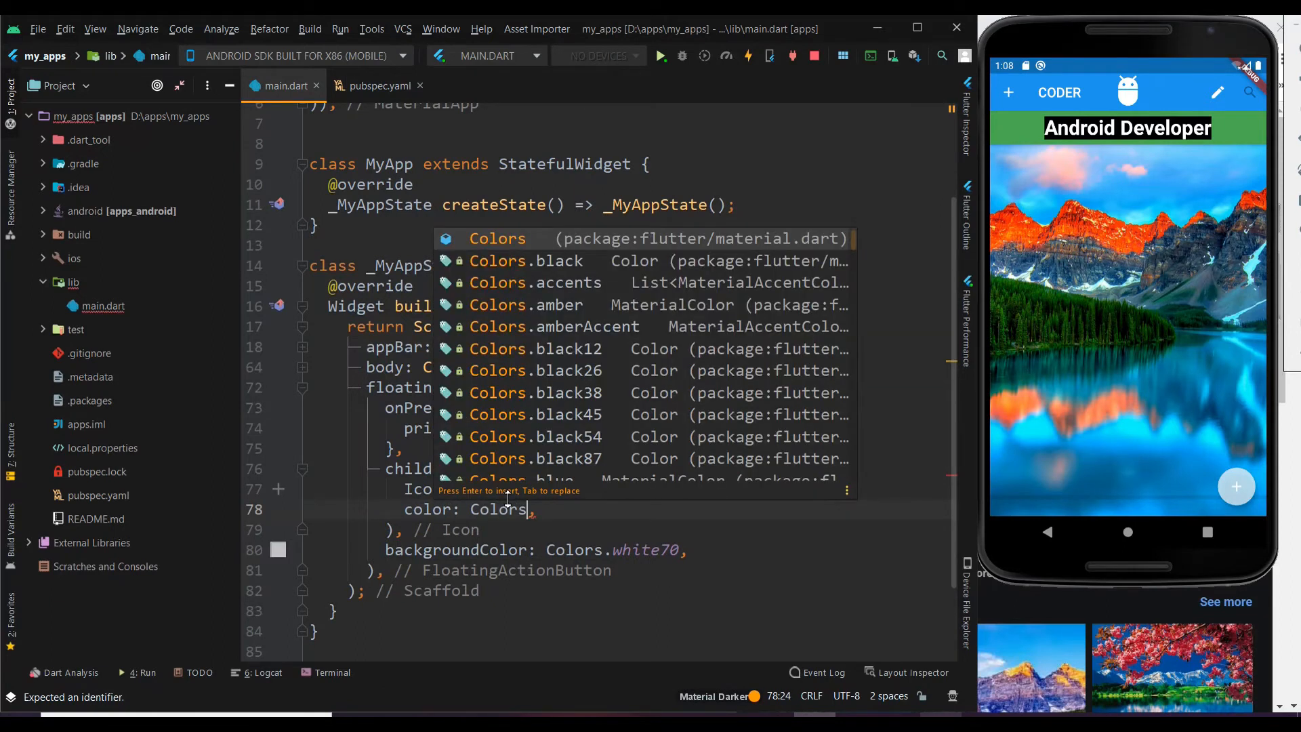
{"action": "type", "text": "blue"}
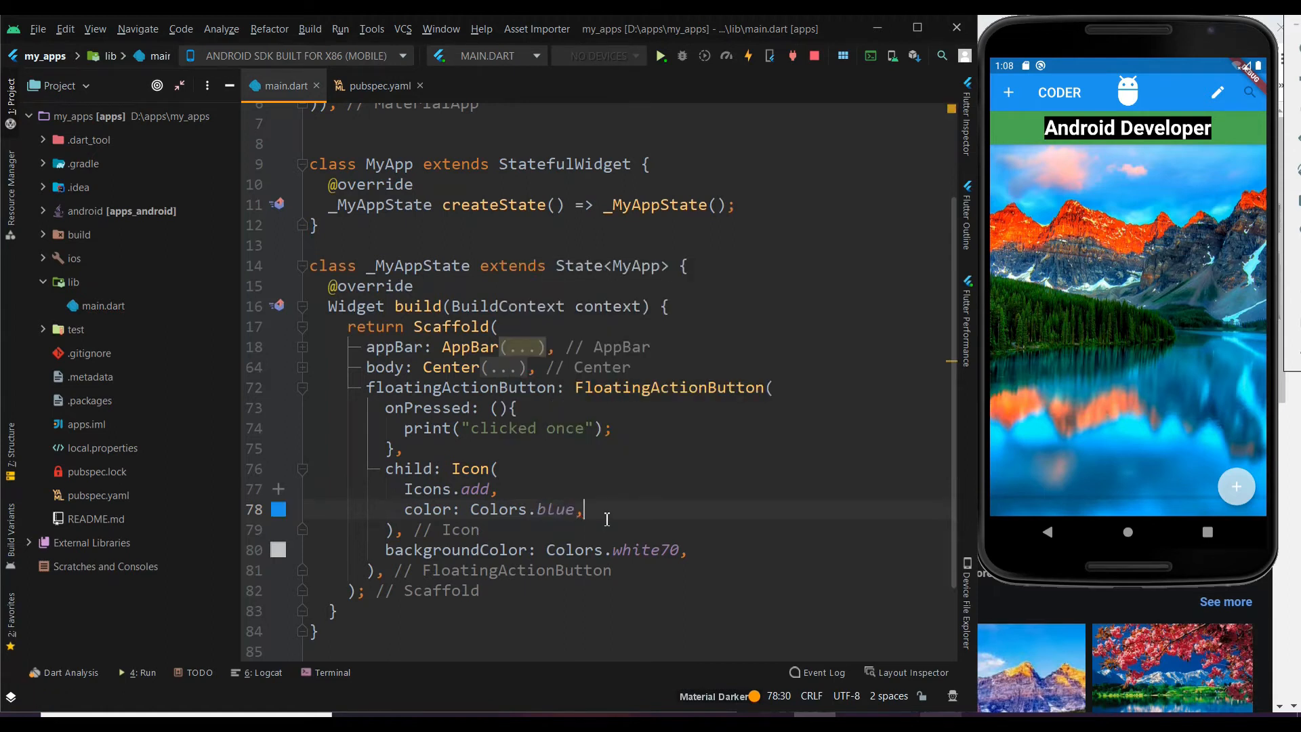
{"action": "left_click", "coordinate": [745, 56]}
{"action": "type", "text": "splashColor: ,"}
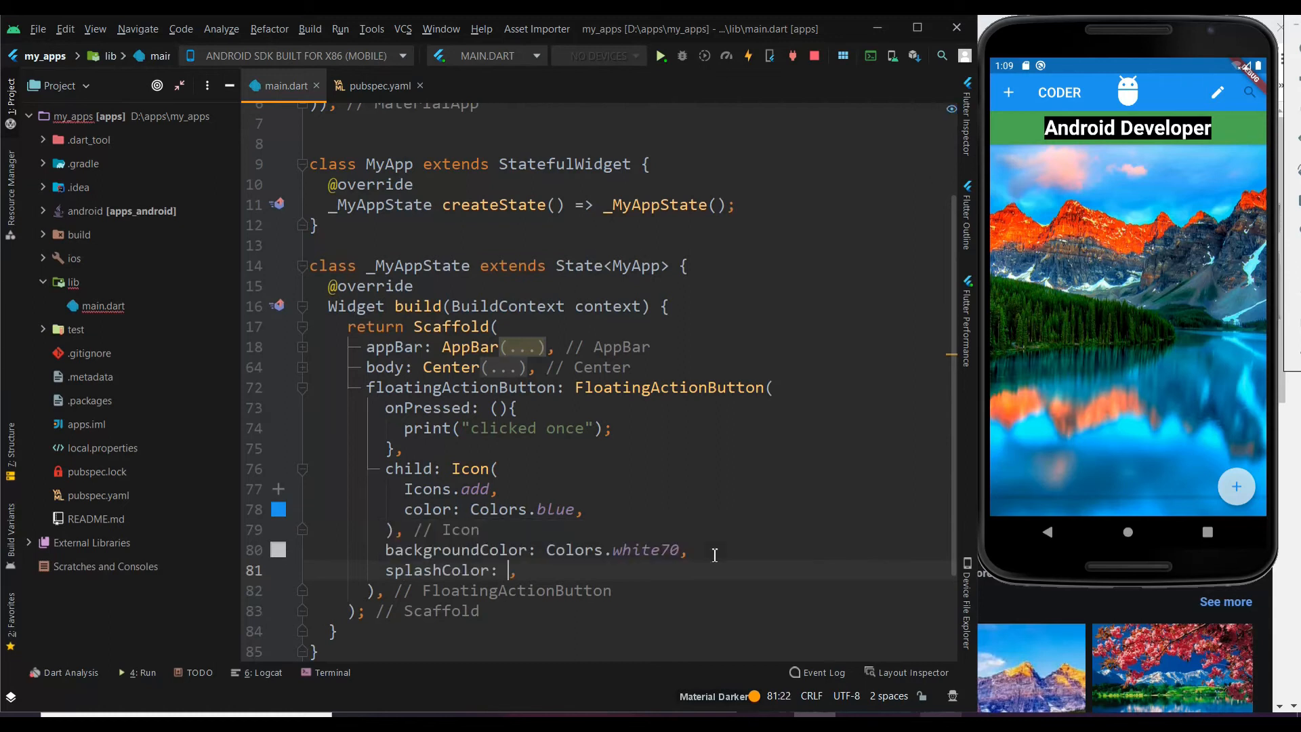
Step: Set the button's splashColor to Colors.amber from the completion list
{"action": "type", "text": "Cold"}
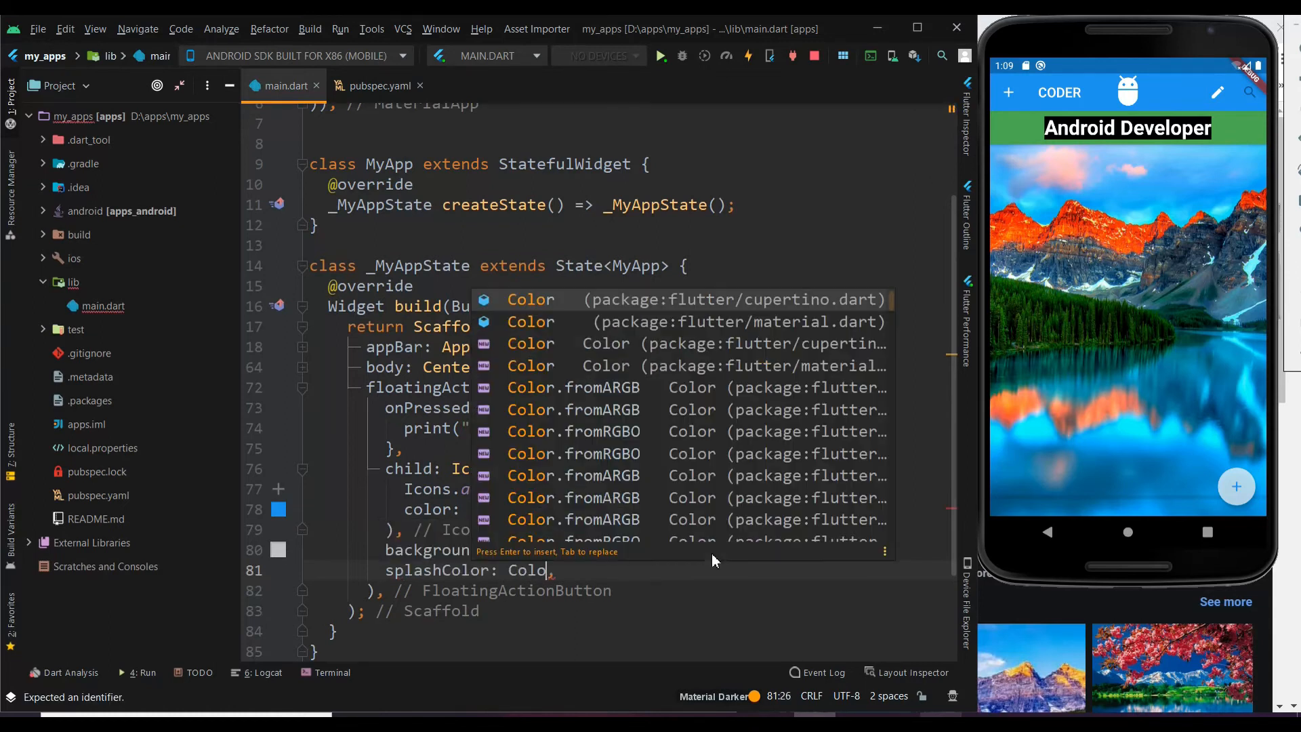
{"action": "type", "text": "s"}
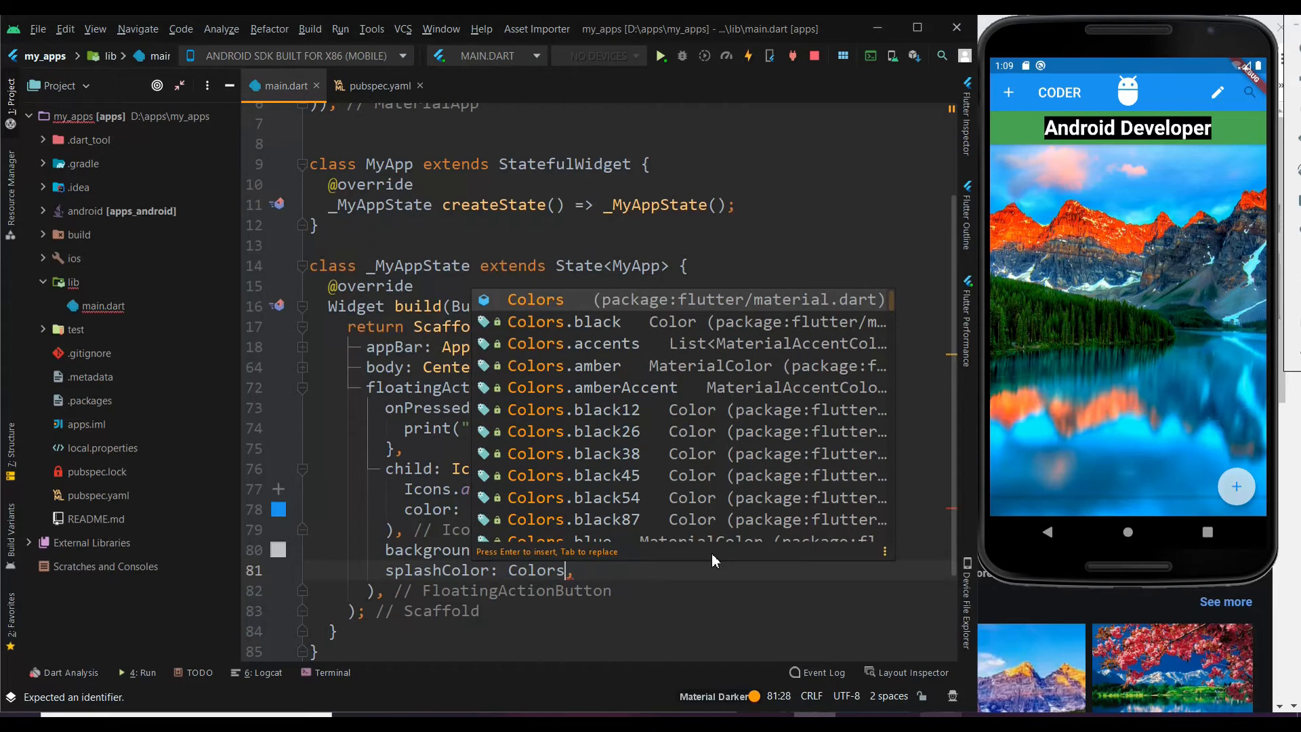
{"action": "type", "text": ".amb"}
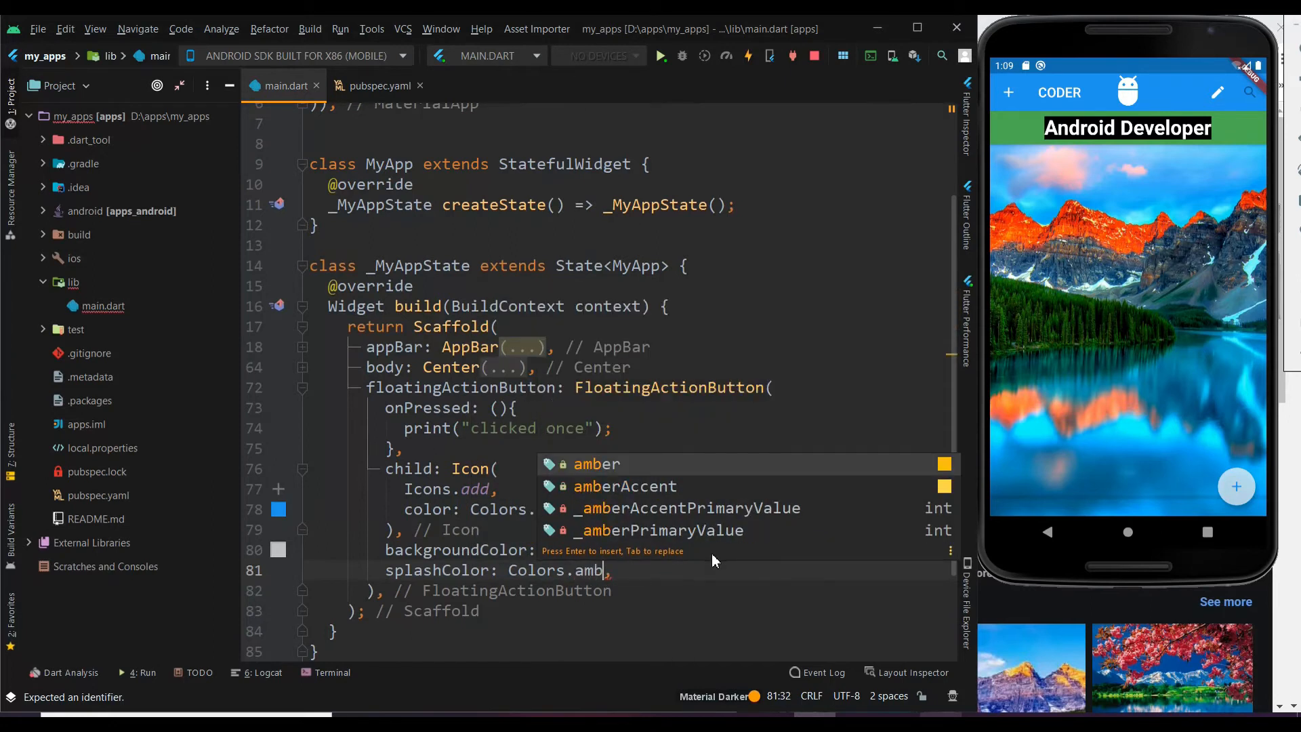
{"action": "type", "text": "er"}
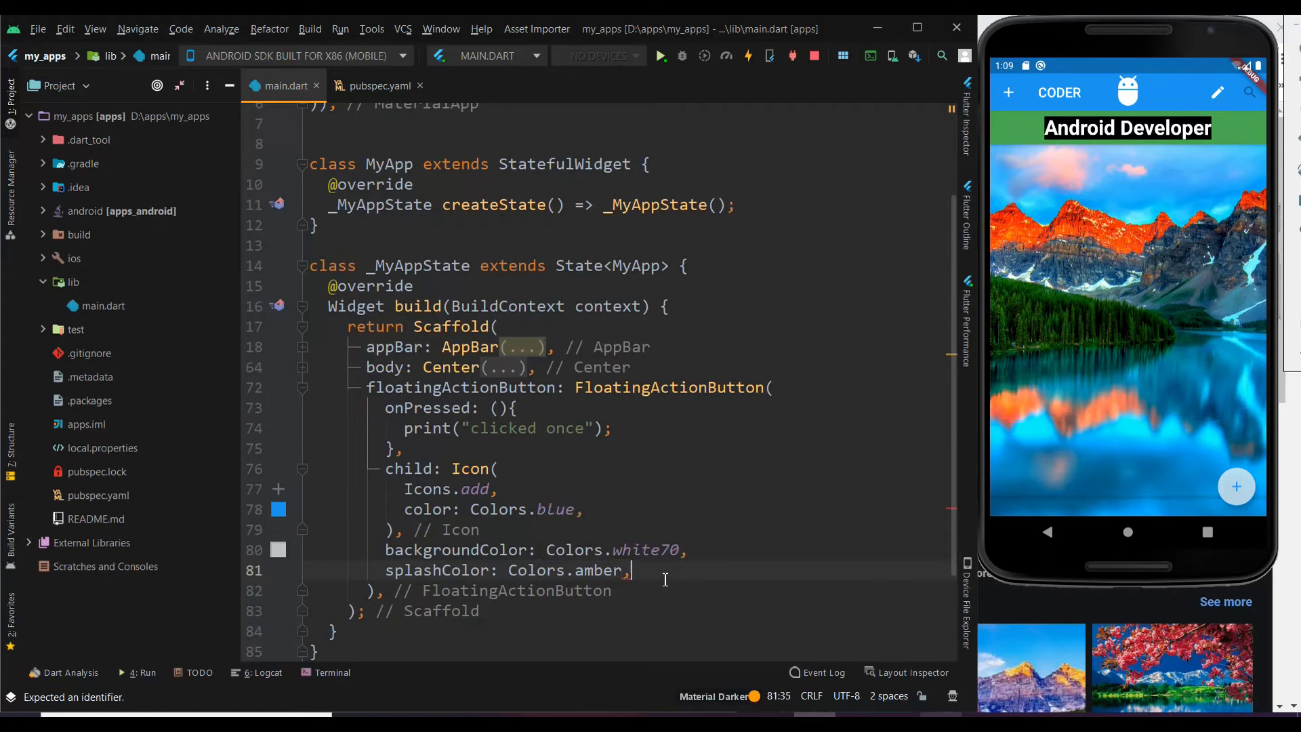
Step: Hot reload and tap the button in the emulator to see the amber splash on the white button
{"action": "left_click", "coordinate": [746, 56]}
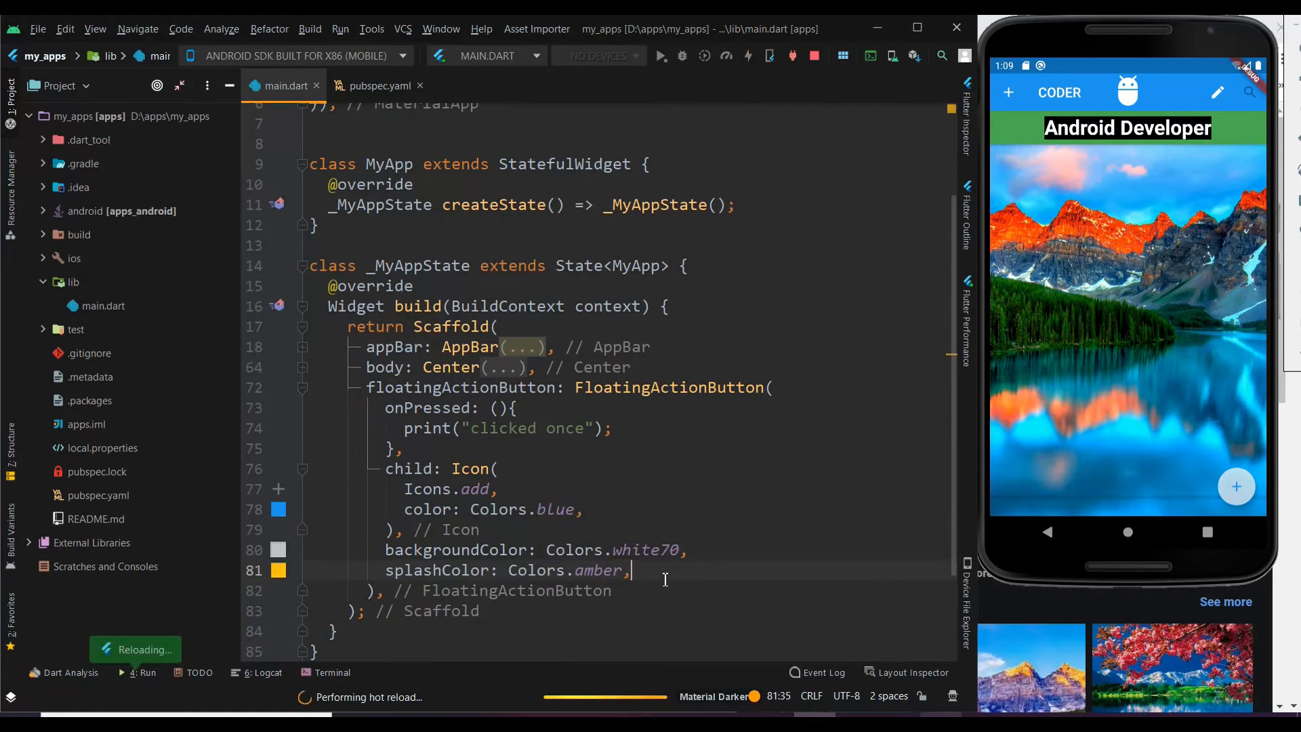
{"action": "mouse_move", "coordinate": [1236, 486]}
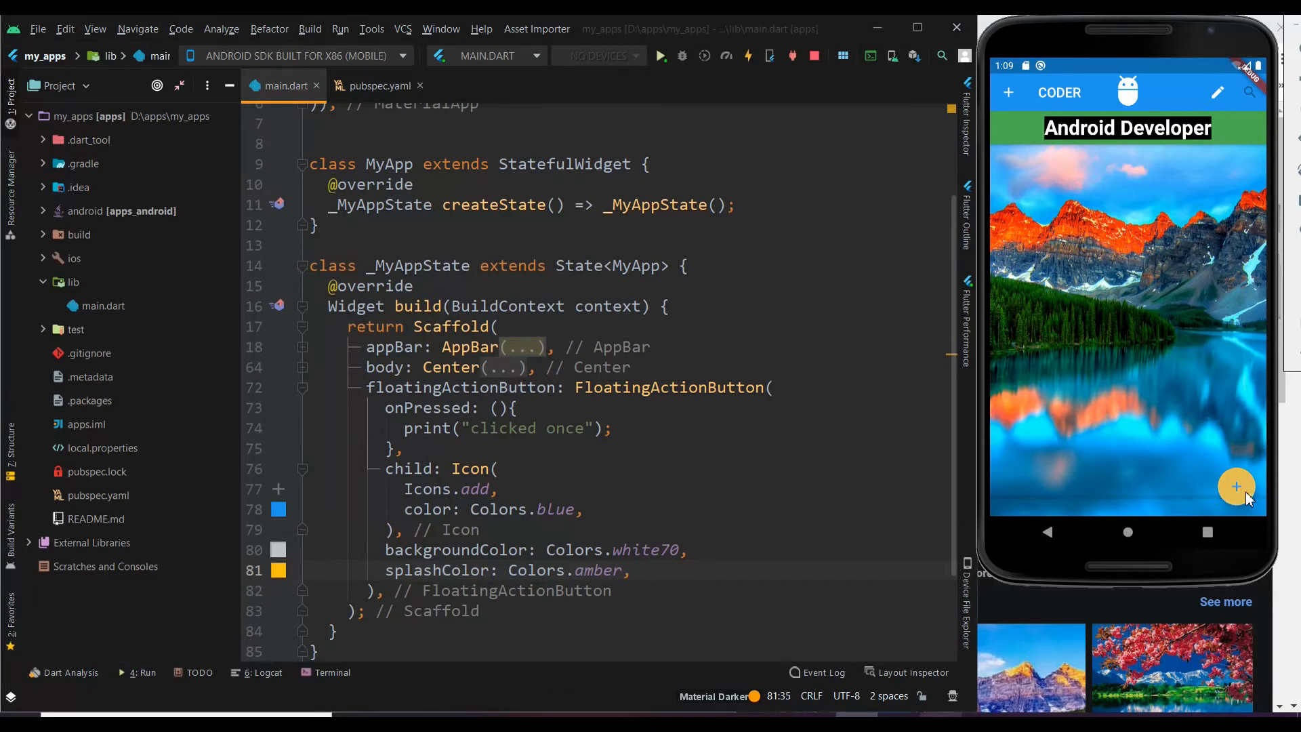
{"action": "left_click", "coordinate": [1236, 487]}
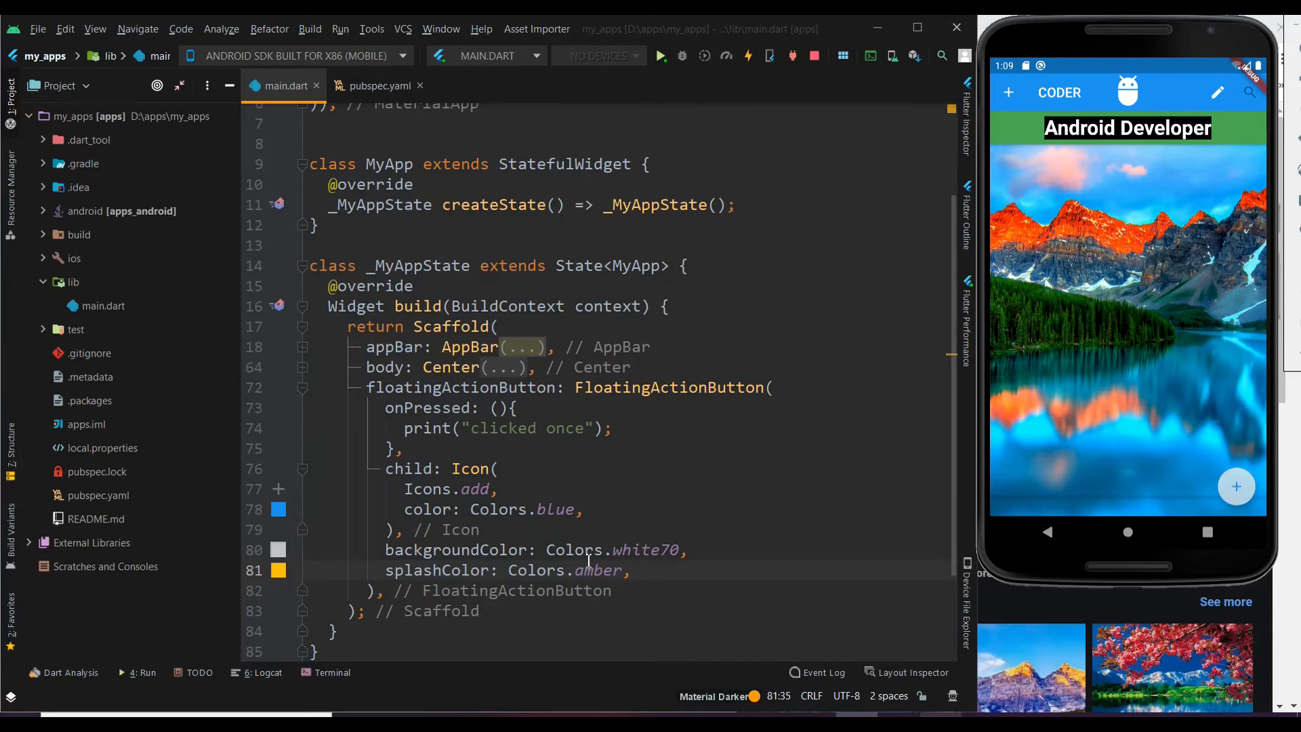
{"action": "double_click", "coordinate": [668, 387]}
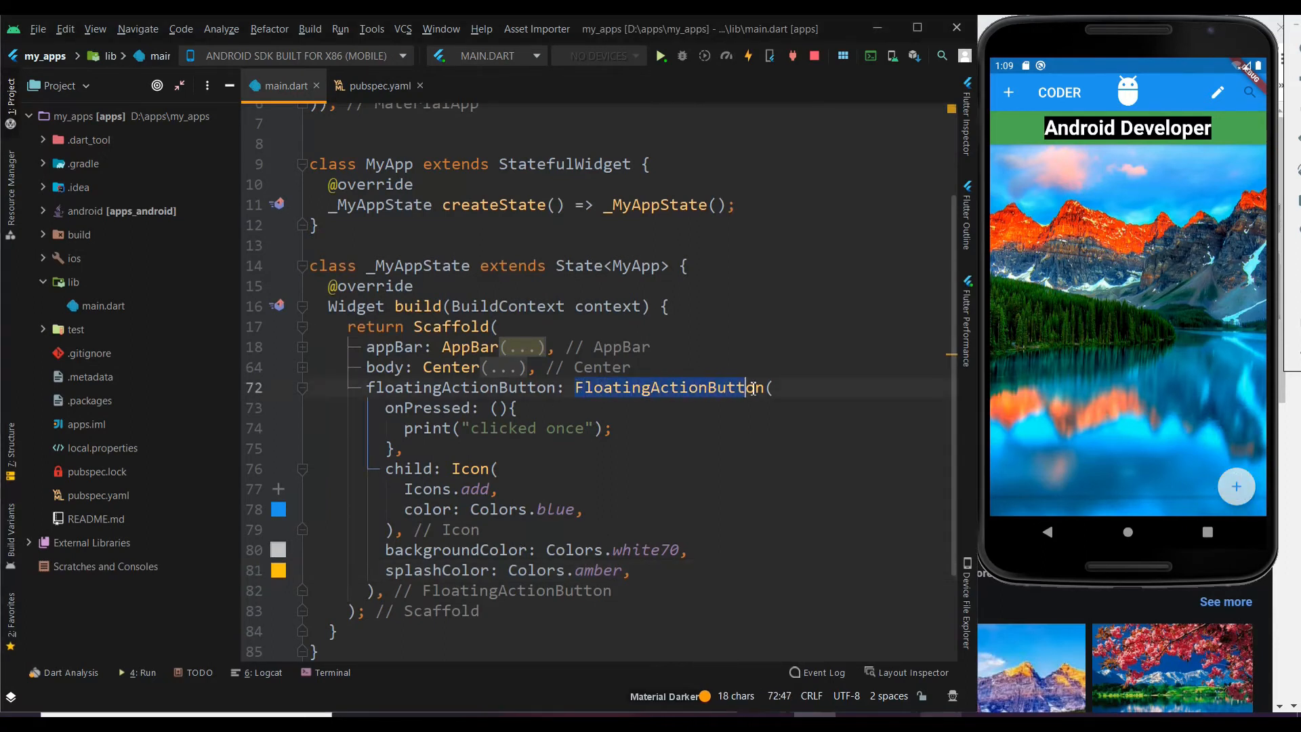
{"action": "left_click", "coordinate": [499, 469]}
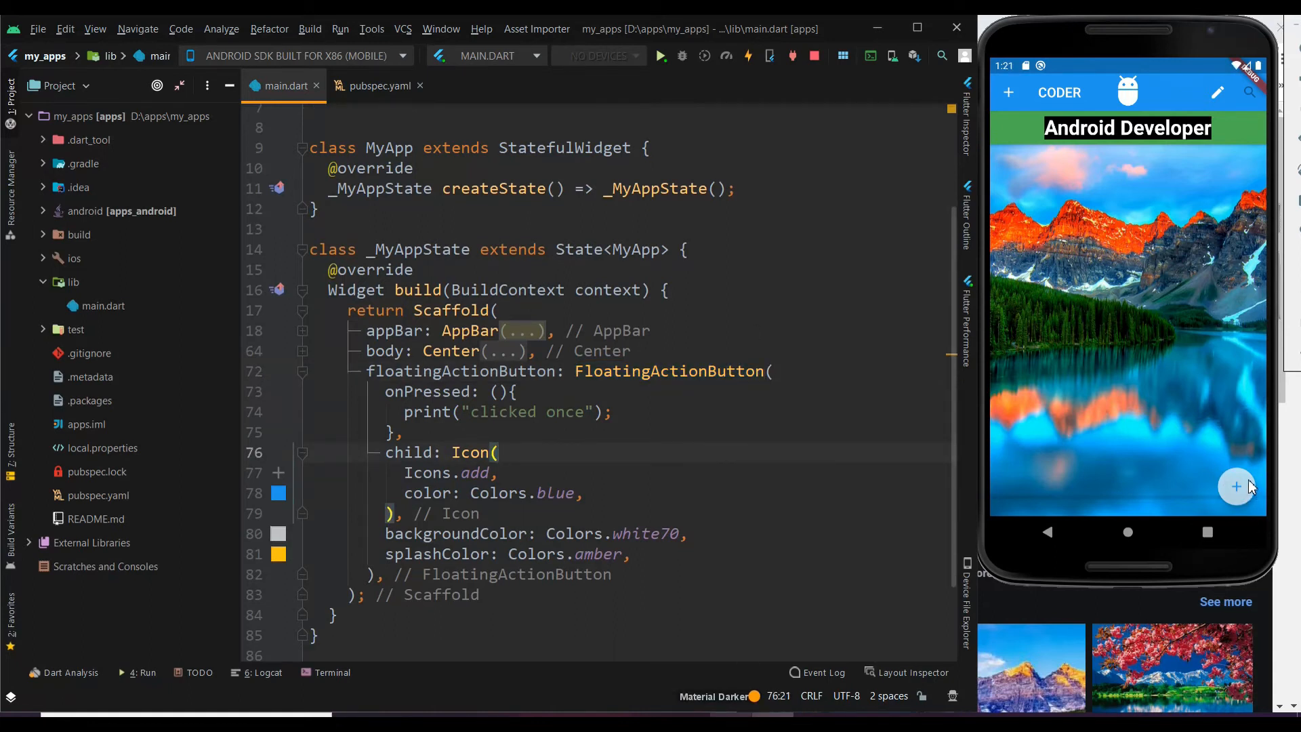
Step: Add floatingActionButtonLocation: FloatingActionButtonLocation., trying endFloat then clearing it to reopen the value list
{"action": "left_click", "coordinate": [419, 555]}
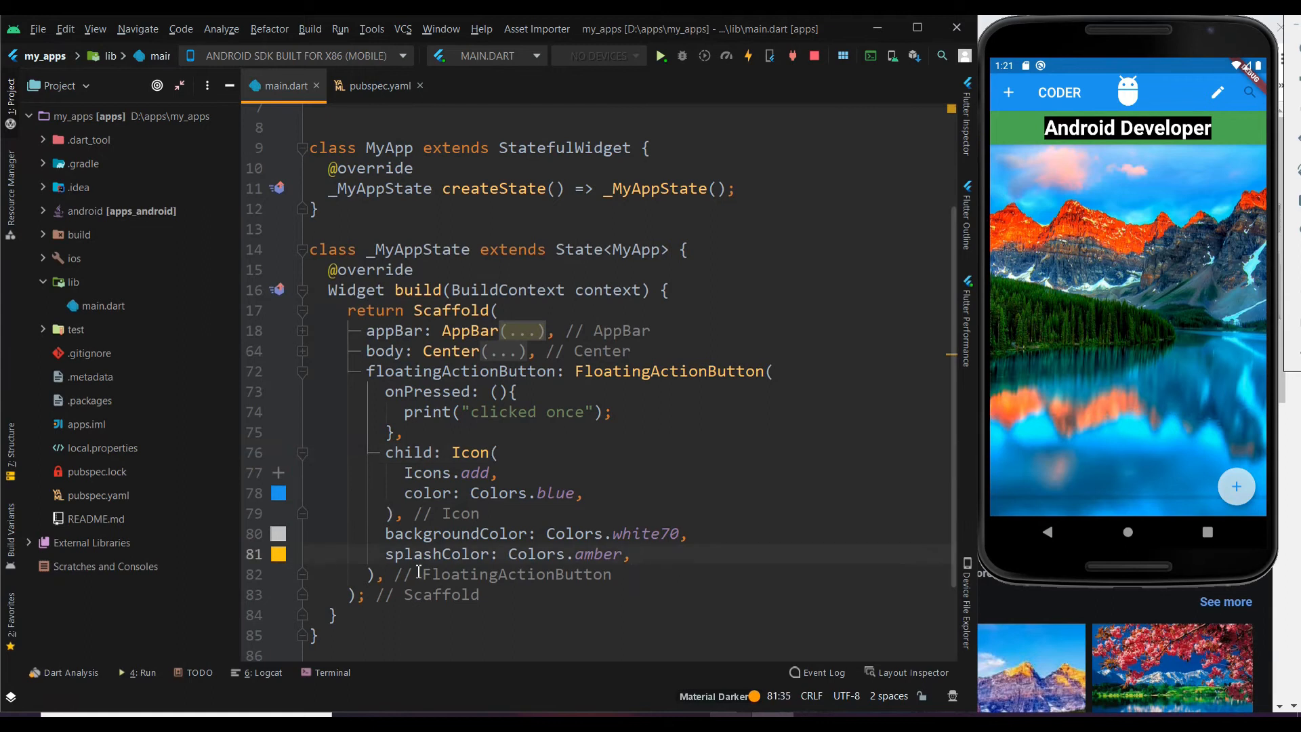
{"action": "type", "text": "F"}
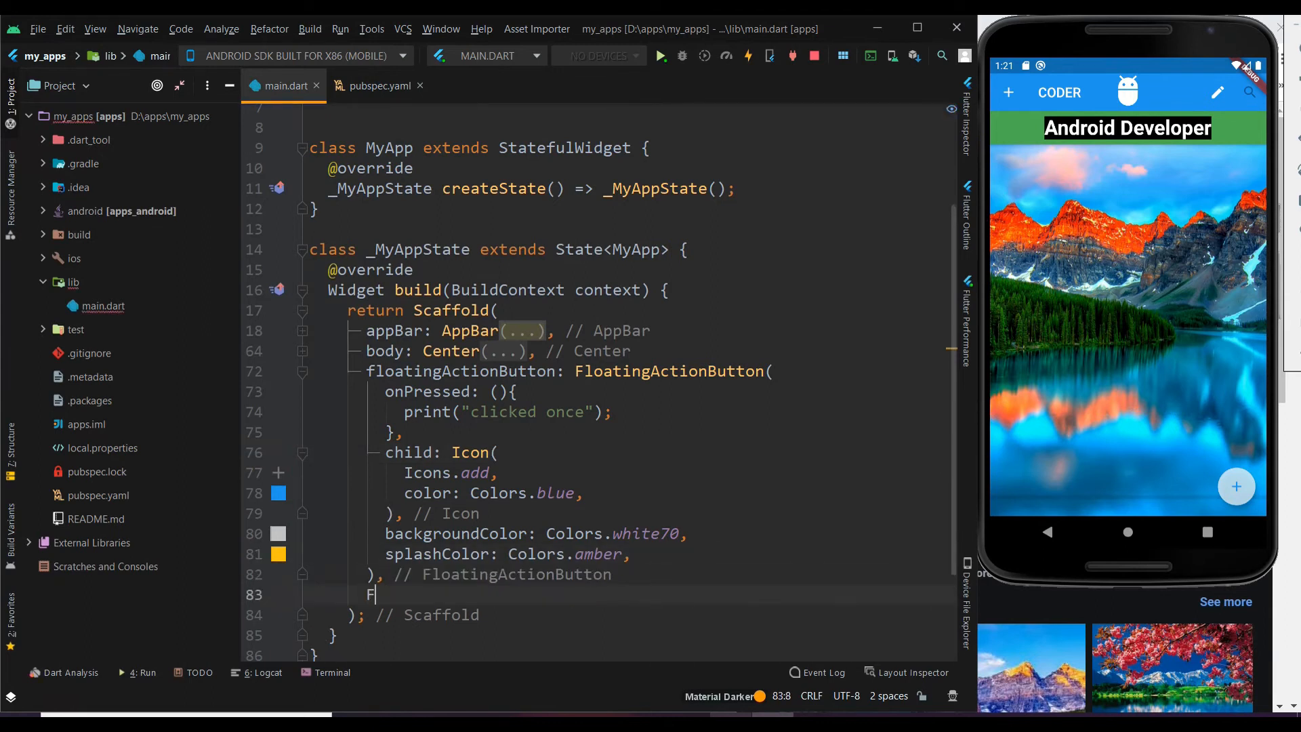
{"action": "type", "text": "loatingActionButtonLocation: FloatingActionButtonLocation,"}
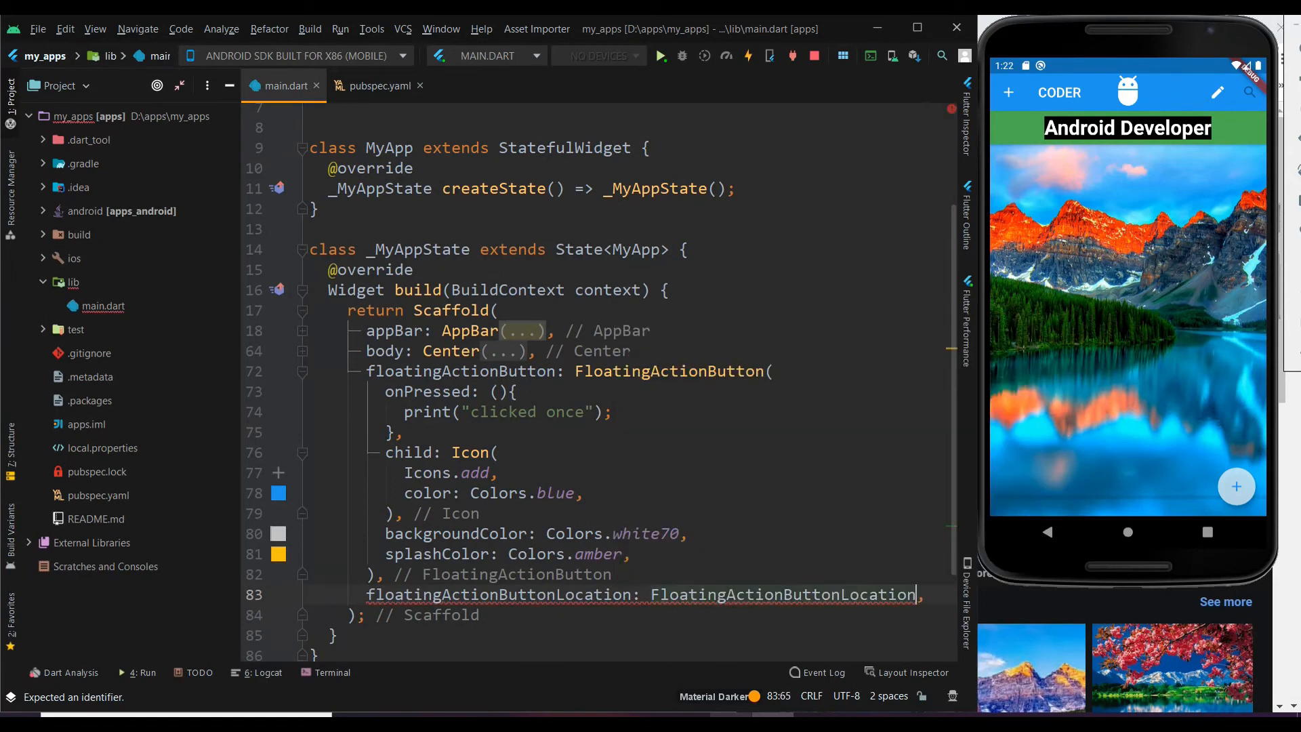
{"action": "type", "text": "."}
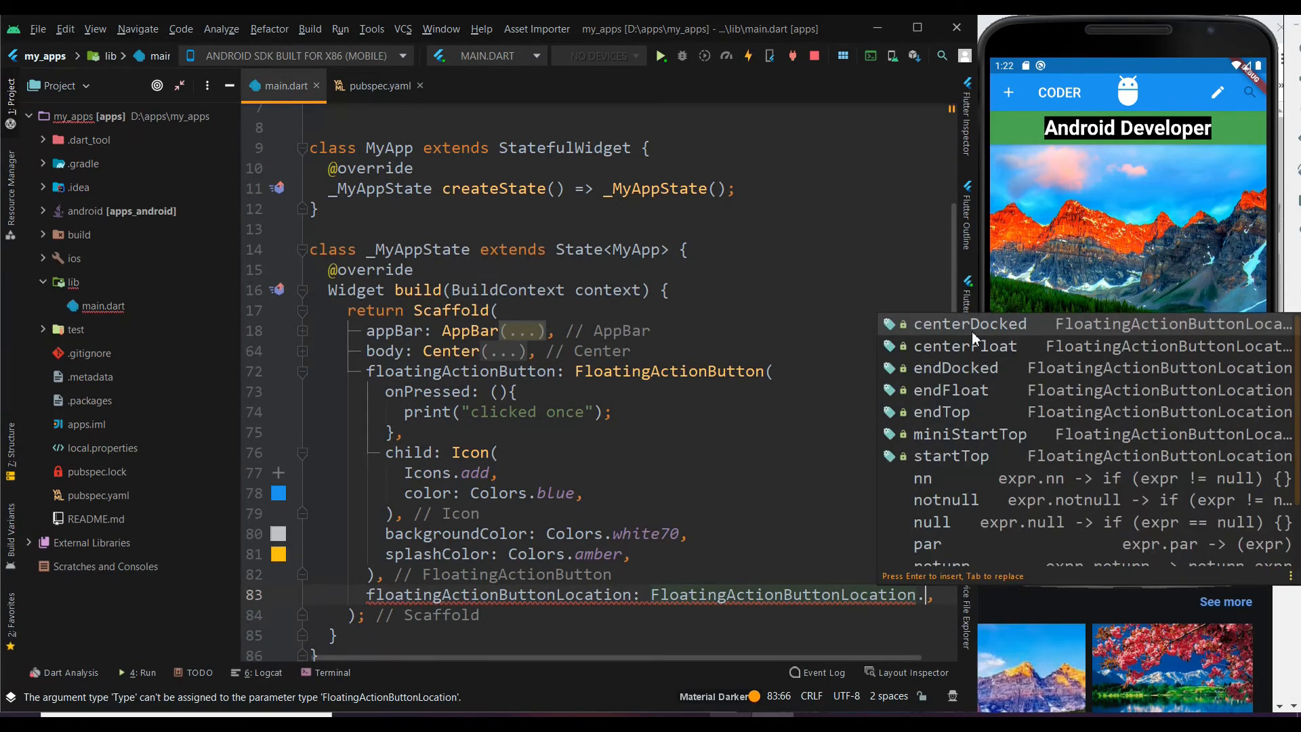
{"action": "mouse_move", "coordinate": [951, 391]}
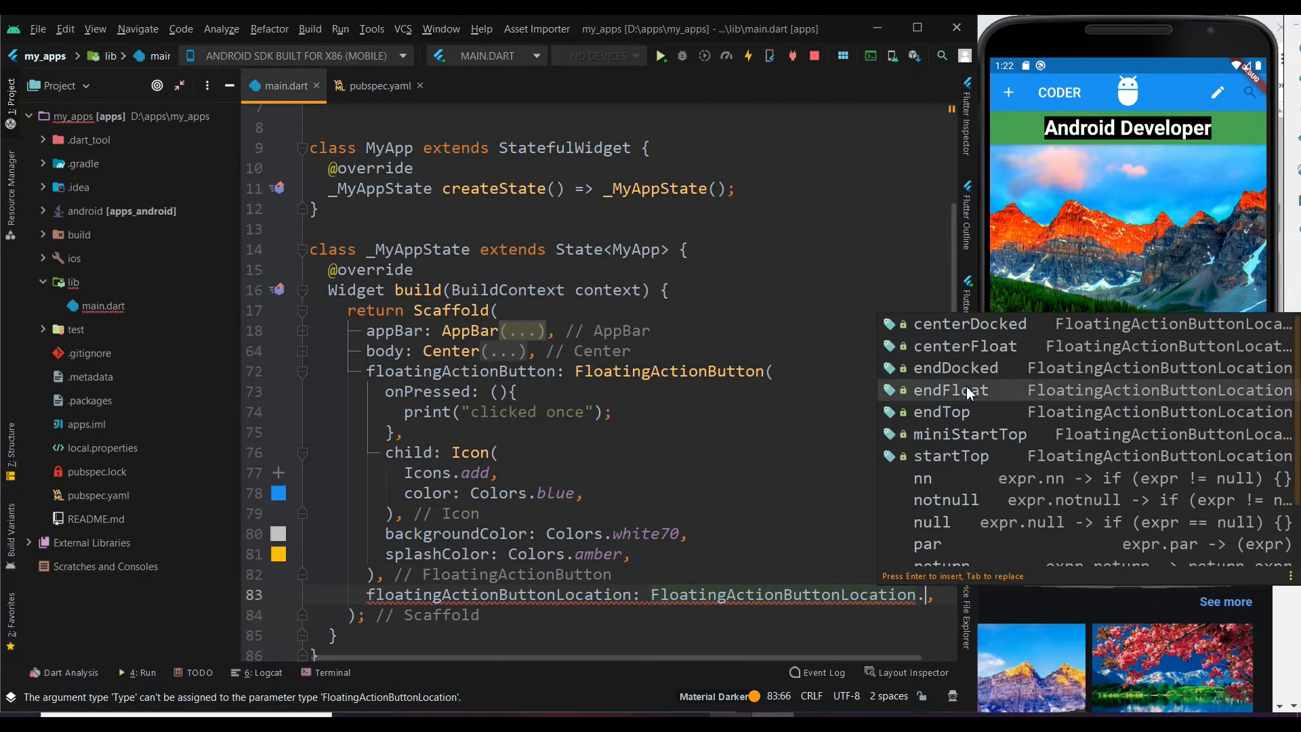
{"action": "left_click", "coordinate": [952, 390]}
{"action": "type", "text": "e"}
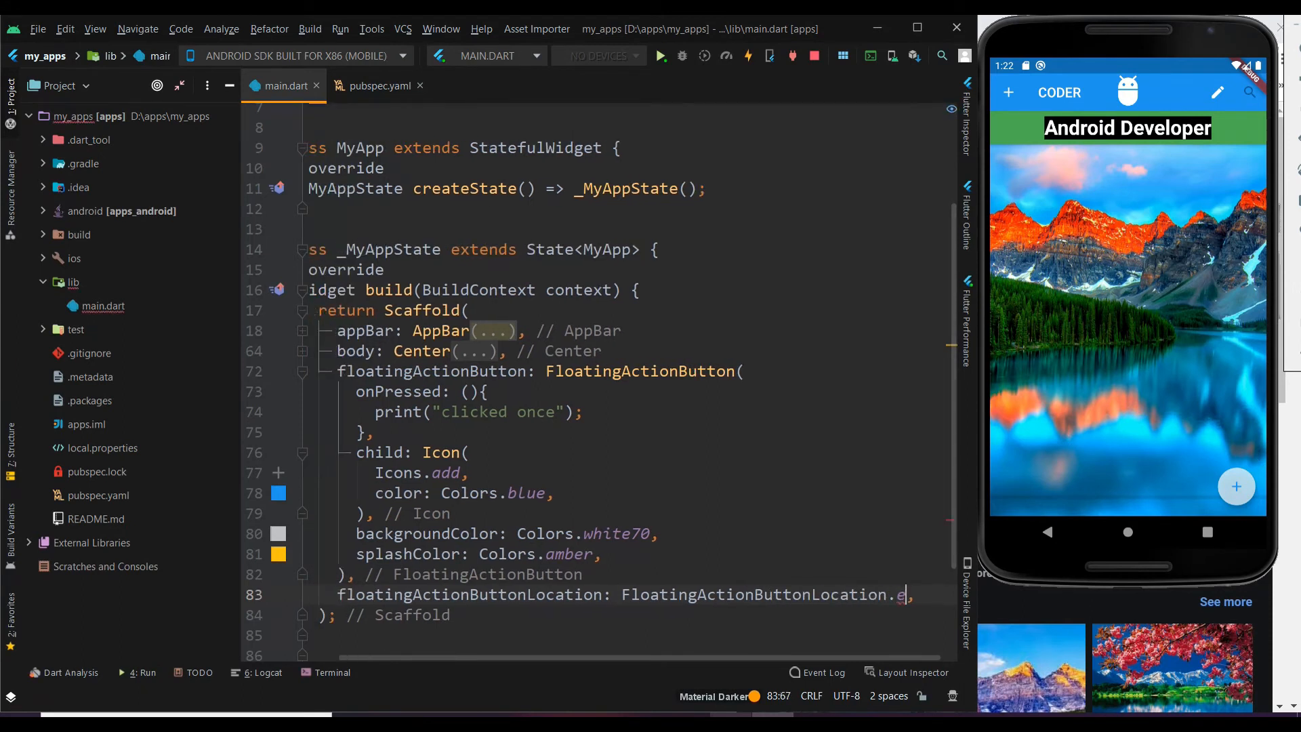
{"action": "key", "text": "Backspace"}
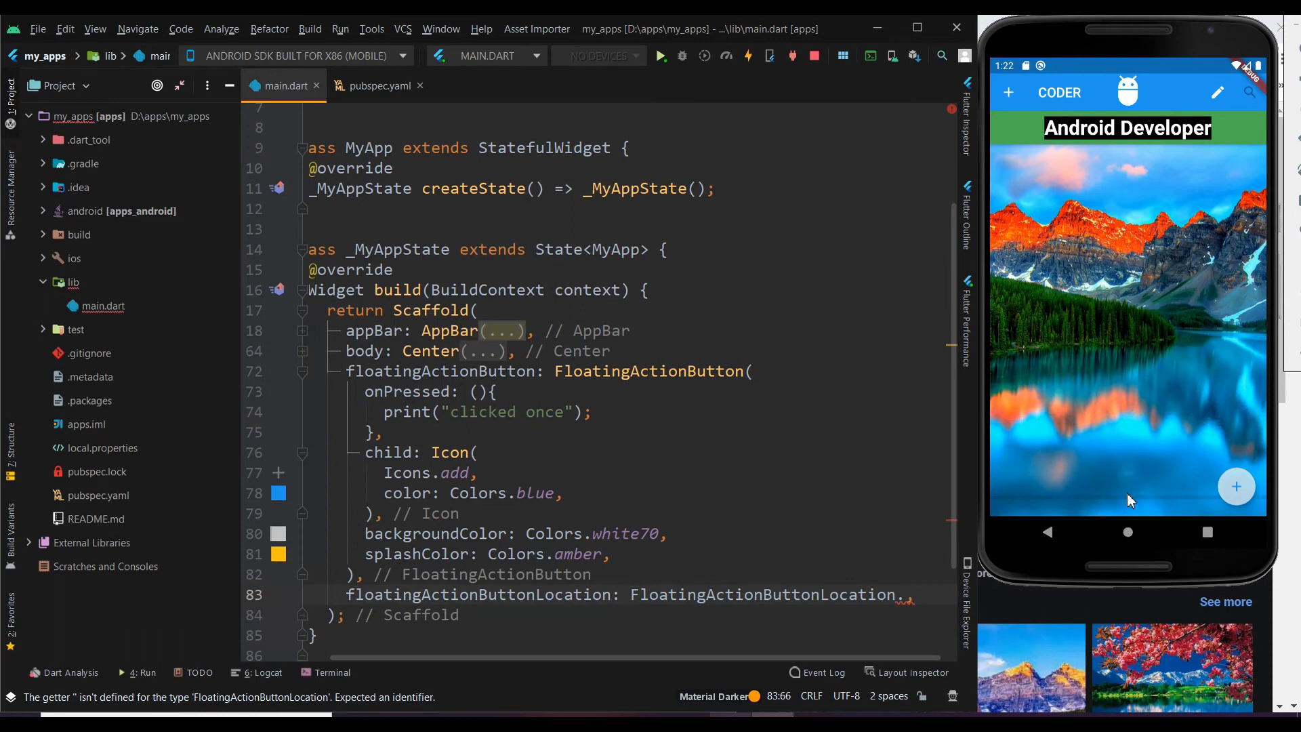
{"action": "type", "text": "."}
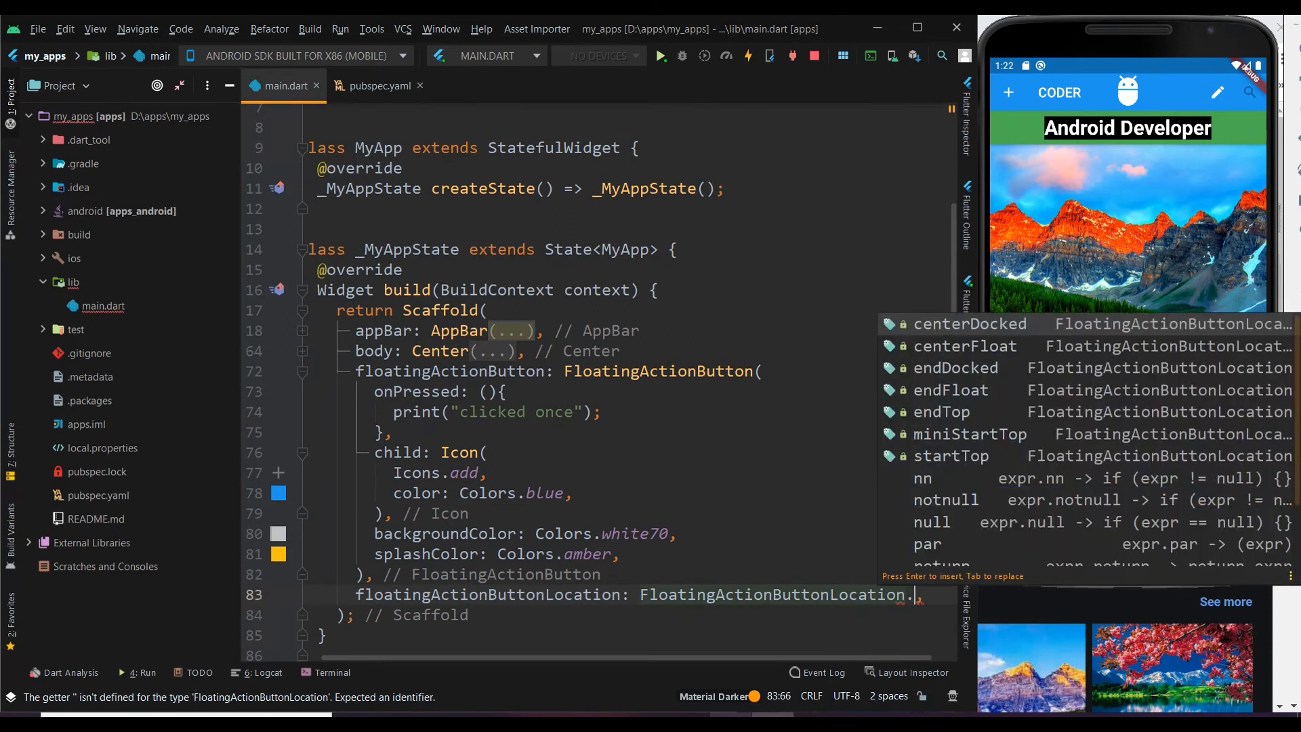
Step: Choose centerFloat so the button sits centred near the bottom of the app
{"action": "left_click", "coordinate": [964, 345]}
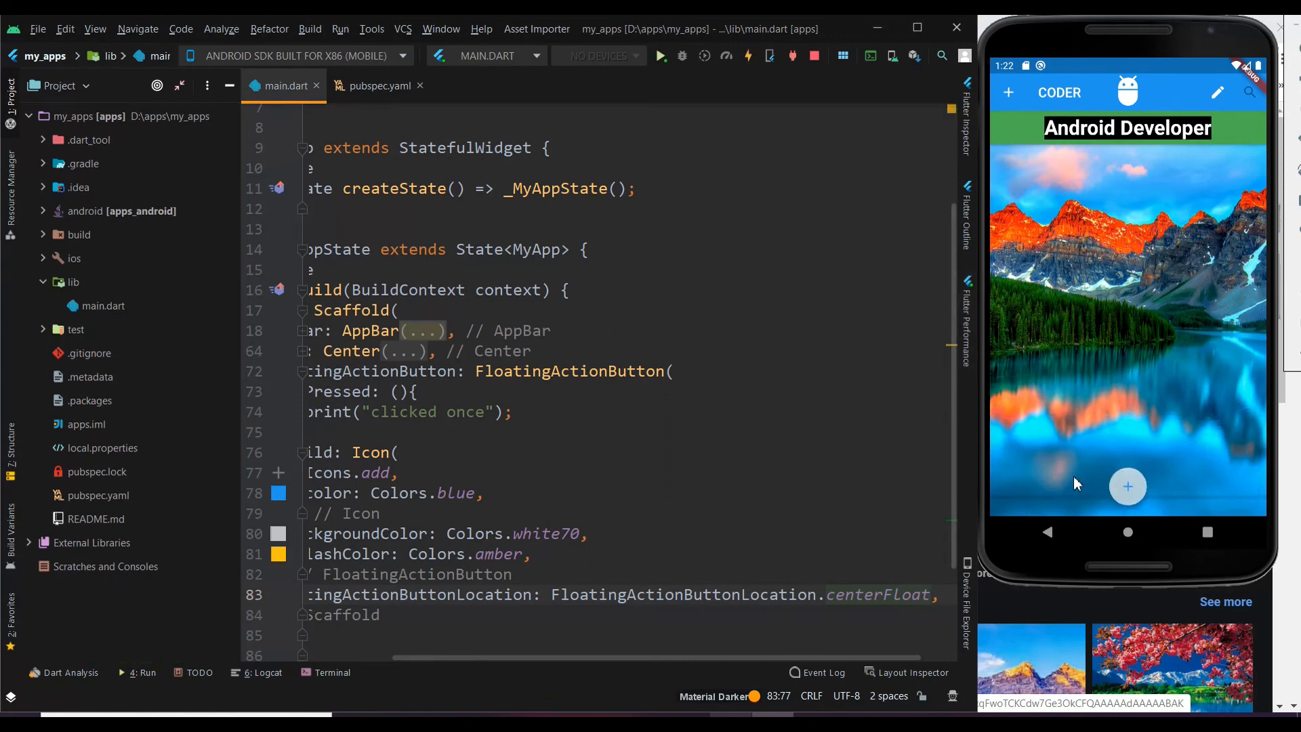
{"action": "mouse_move", "coordinate": [1133, 528]}
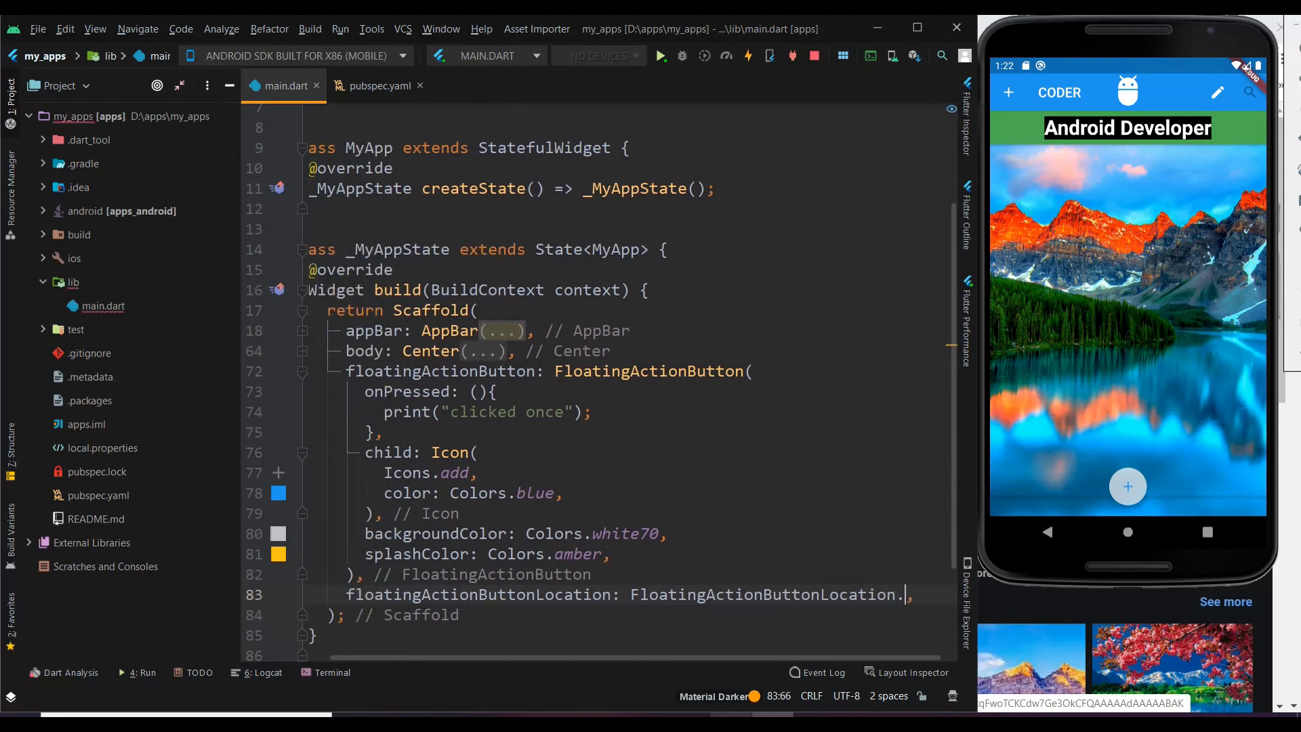
Step: Set the FAB location to centerDocked, hot reload and tap the docked button to verify
{"action": "type", "text": "centerDocked"}
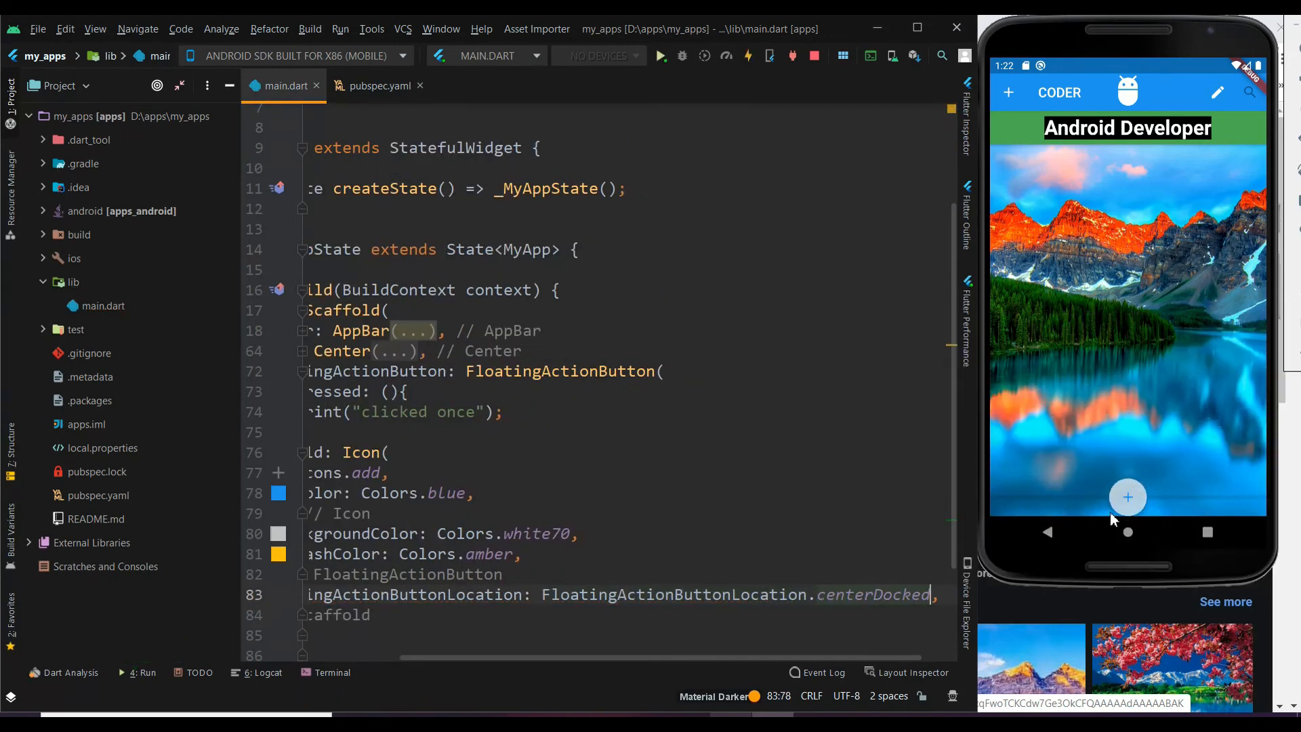
{"action": "left_click", "coordinate": [1127, 496]}
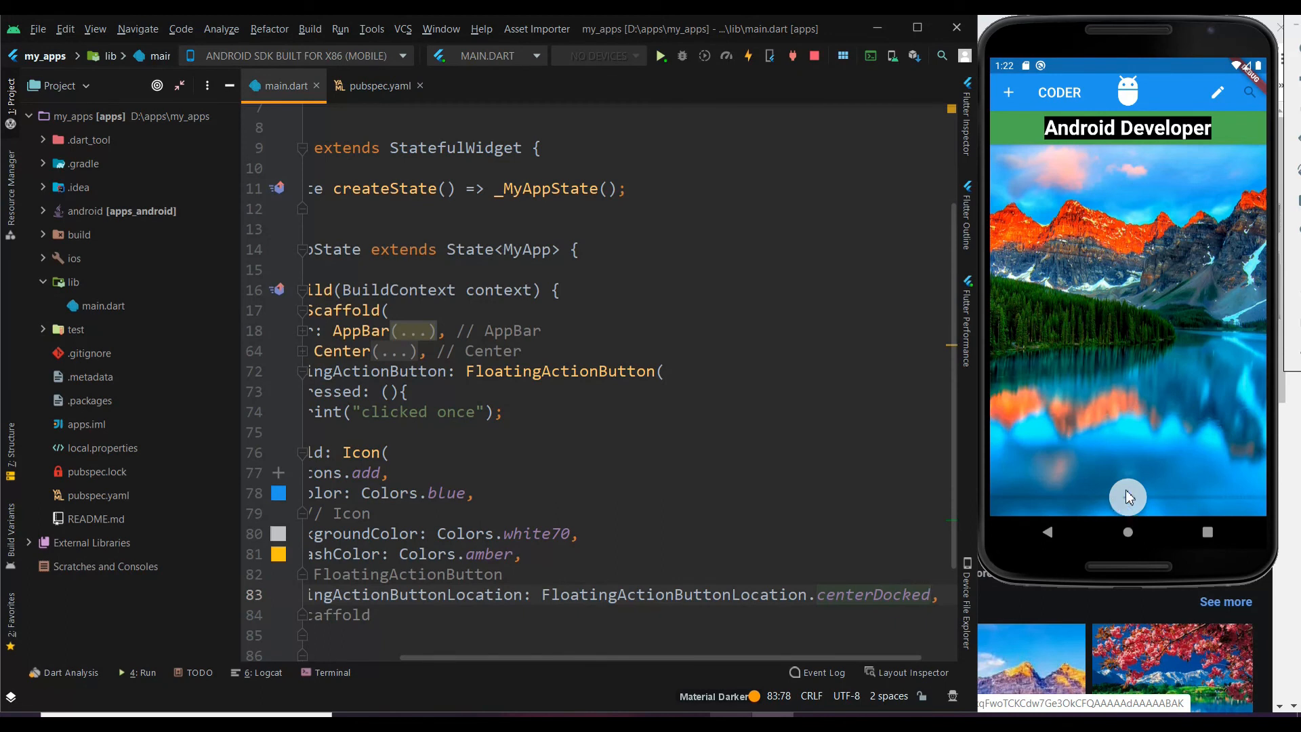